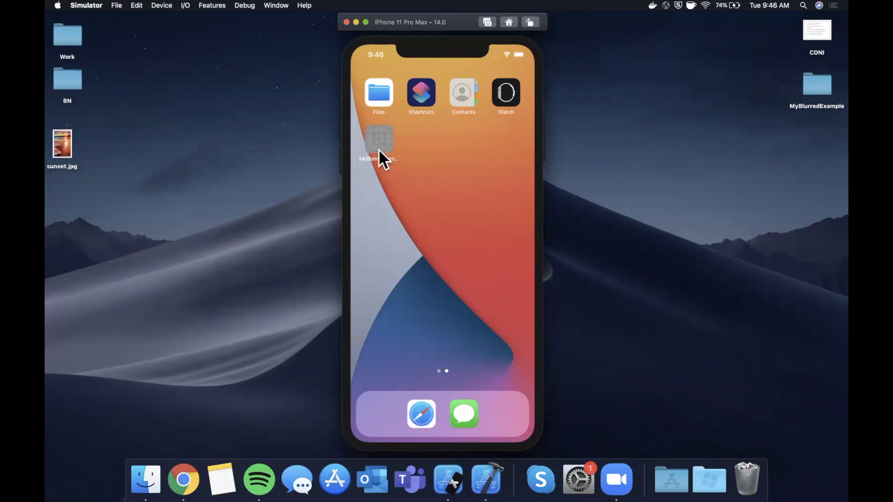
Step: Launch the MyBlurredExample app in Simulator to show the blurred sunset photo
click(378, 140)
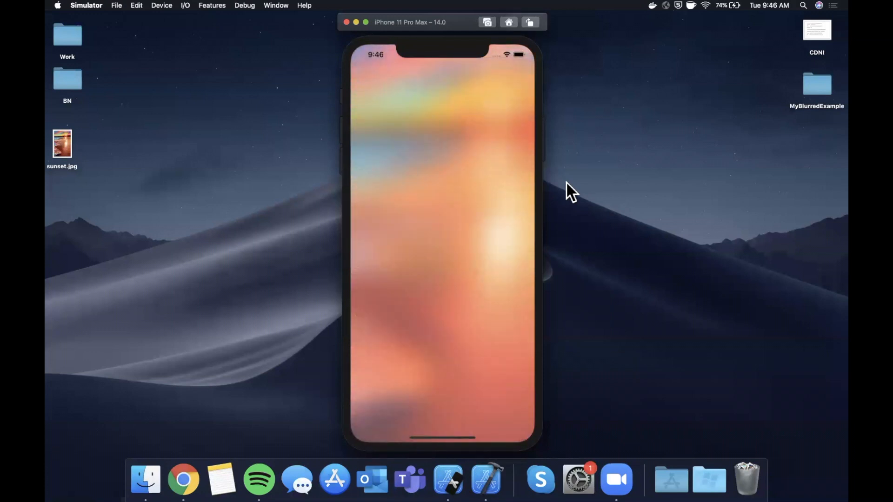
mouse_move(466, 188)
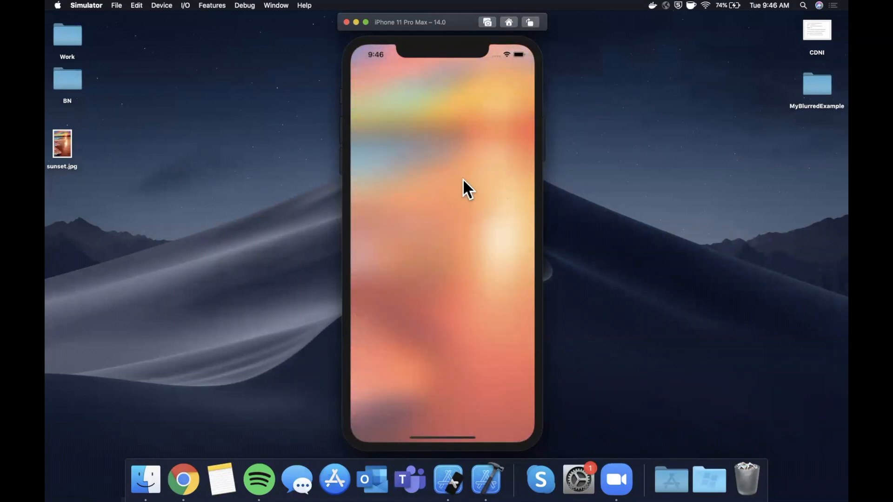
mouse_move(576, 365)
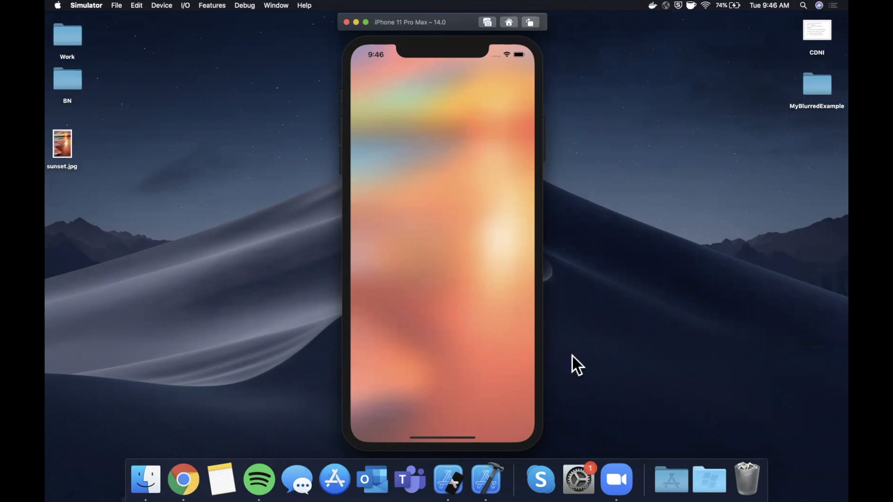
mouse_move(490, 257)
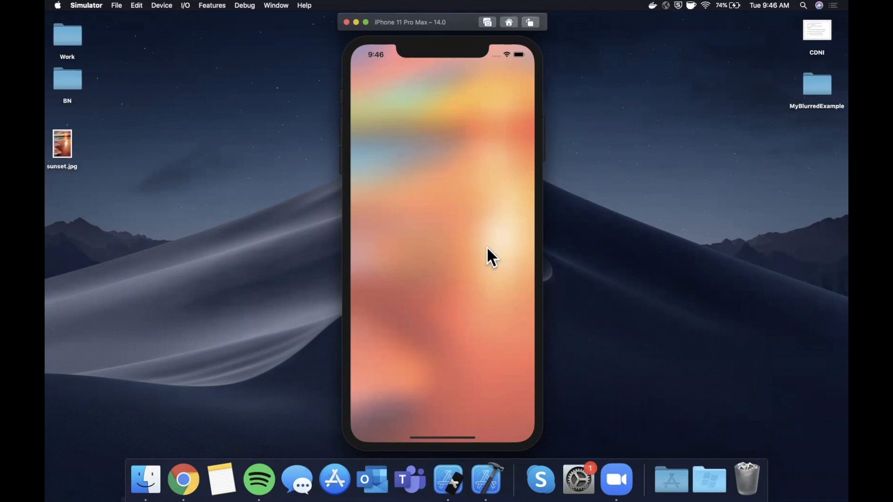
mouse_move(529, 205)
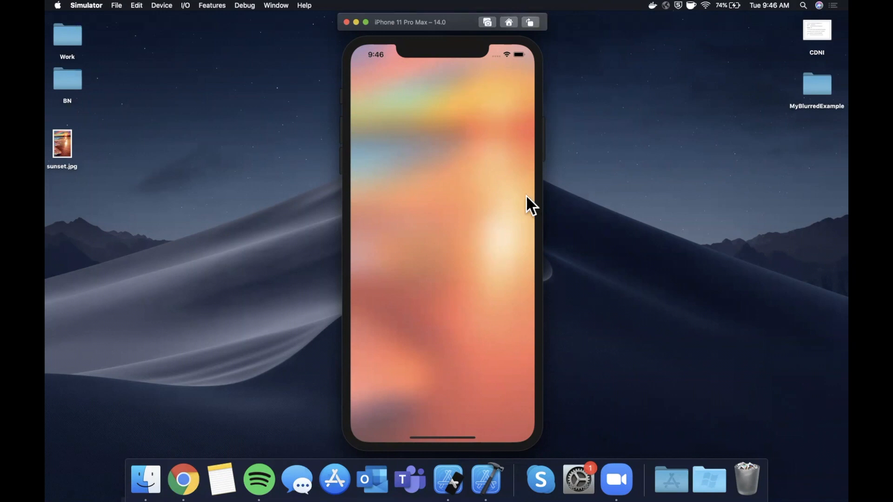
mouse_move(561, 173)
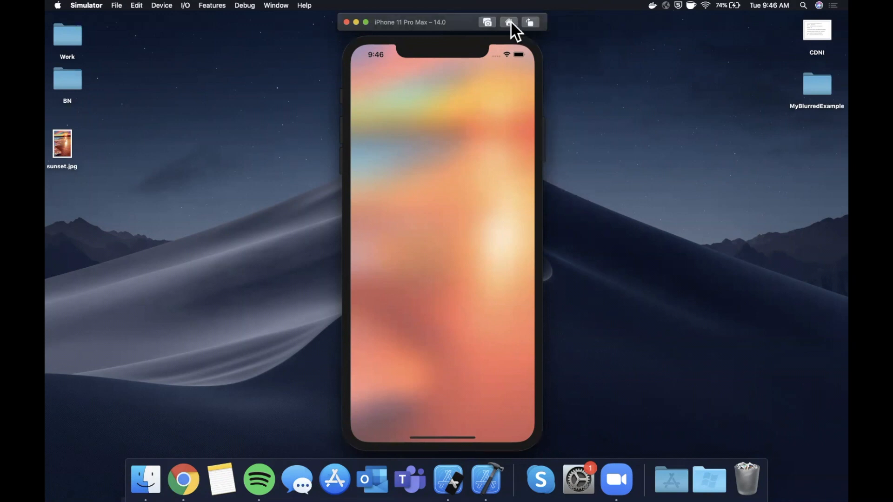
Step: Go to the Simulator home screen and relaunch MyBlurredExample
click(508, 22)
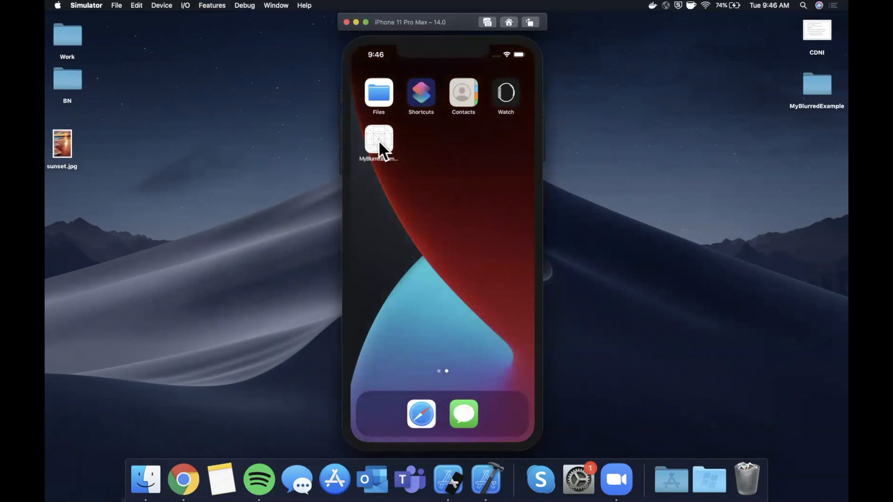
click(378, 139)
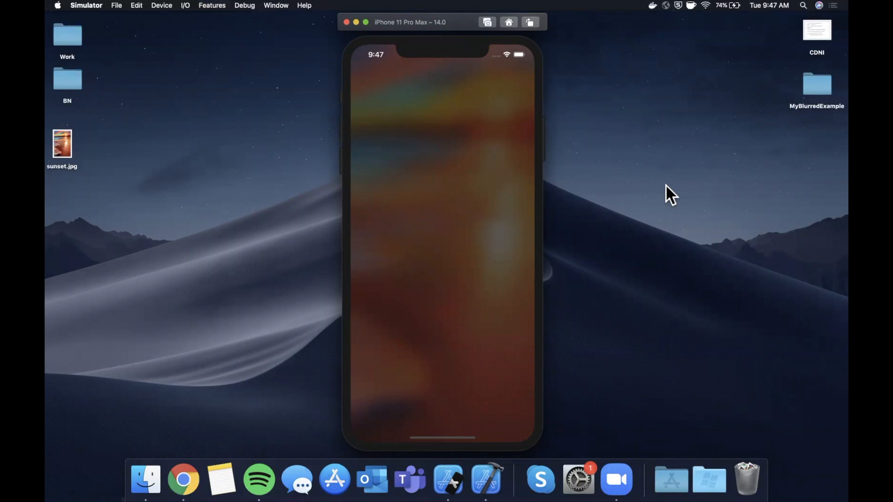
mouse_move(444, 113)
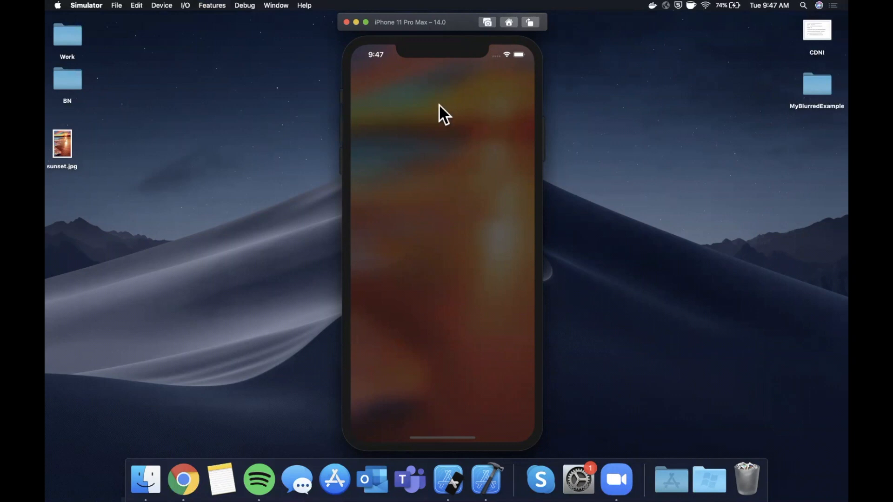
mouse_move(538, 13)
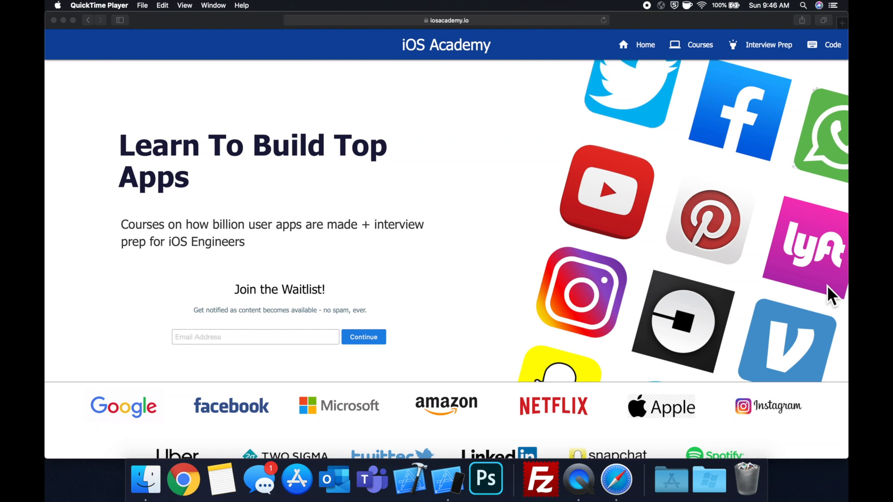
scroll(down, 3)
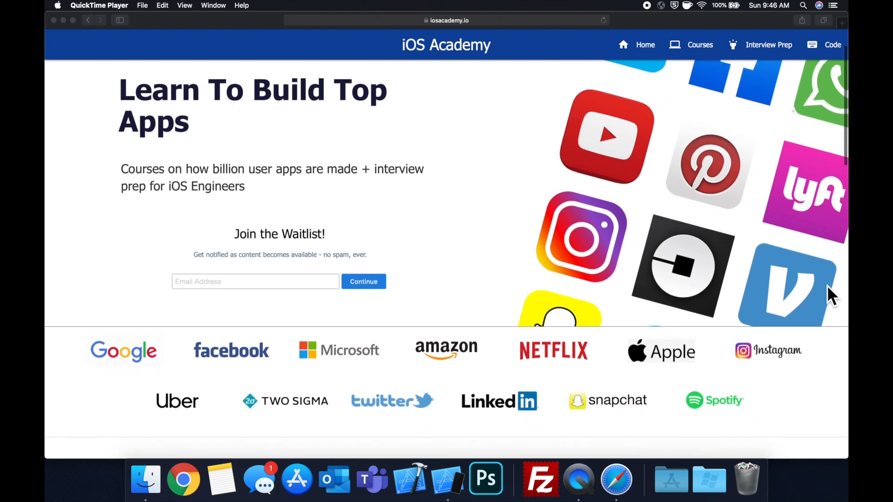
scroll(down, 3)
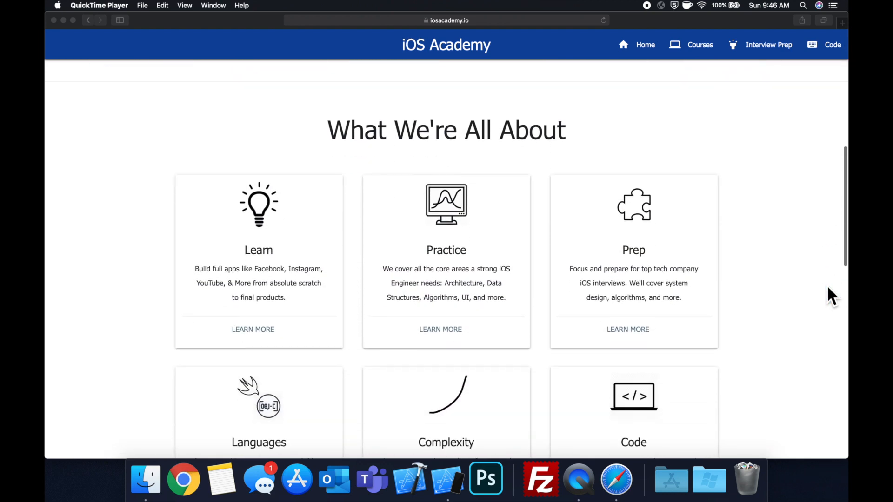
scroll(down, 3)
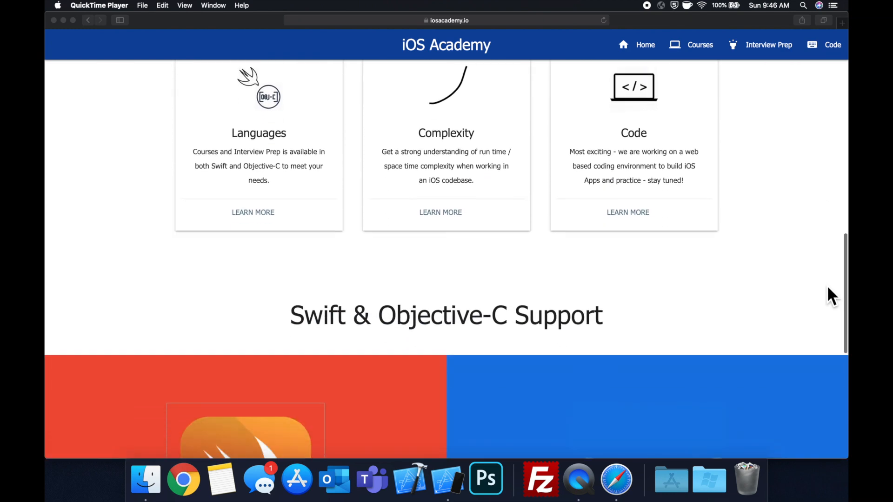
scroll(down, 3)
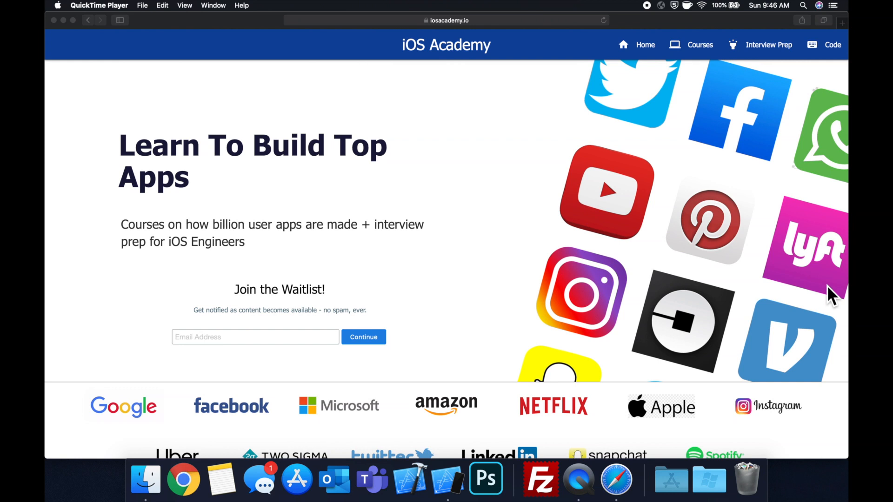
mouse_move(518, 225)
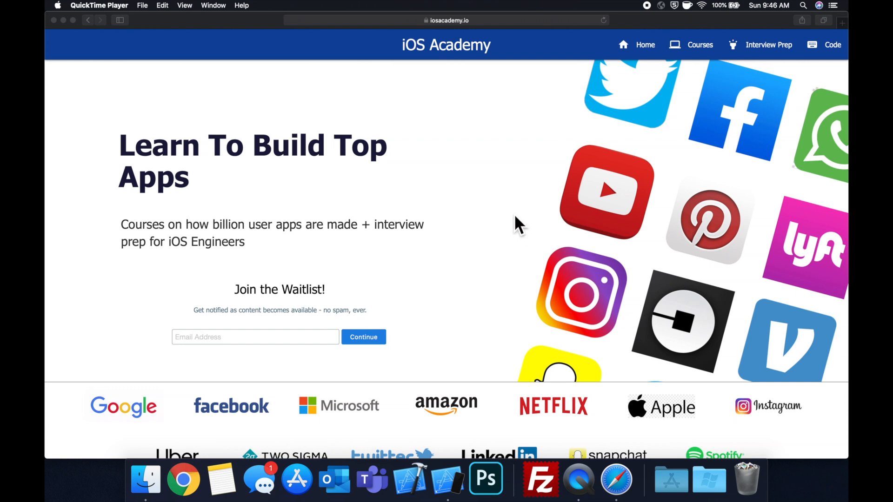
mouse_move(416, 334)
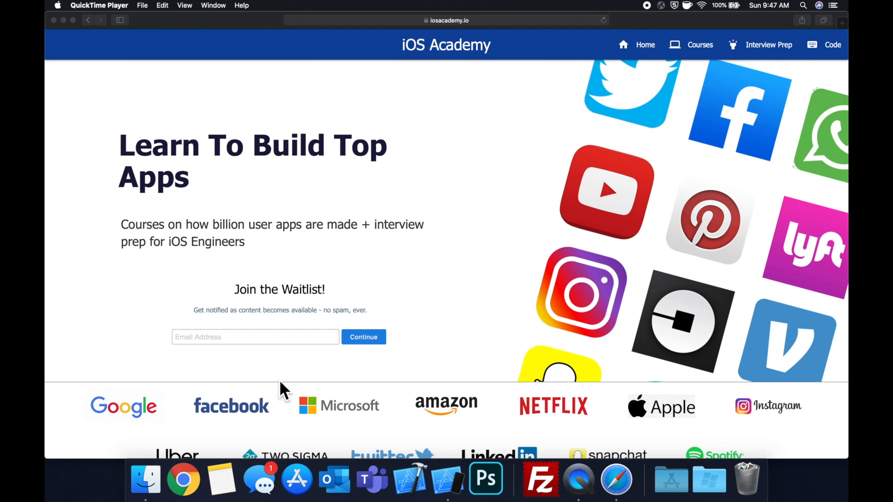
mouse_move(371, 384)
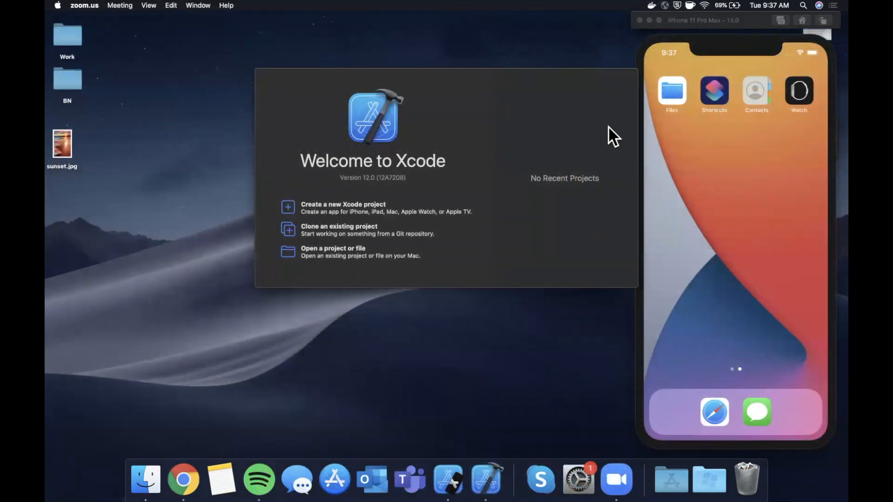
Step: Create an iOS App project named MyBlurredExample and save it on the Desktop
click(343, 204)
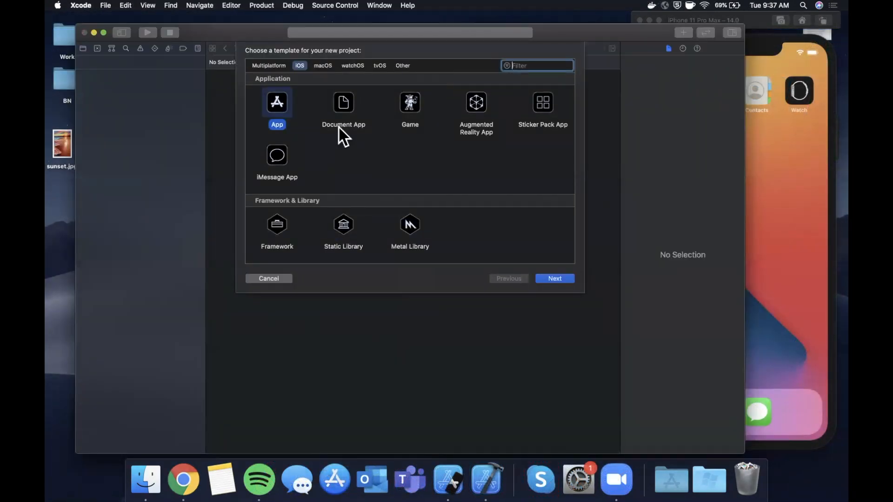
click(553, 278)
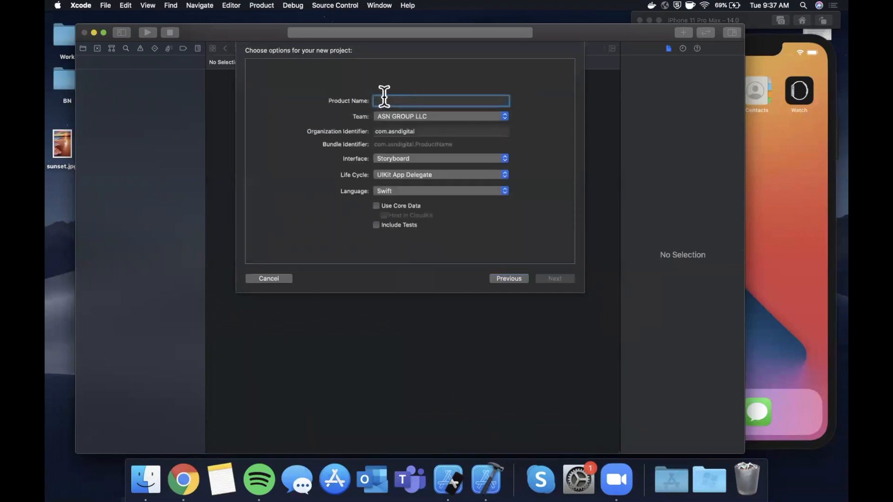
text(M)
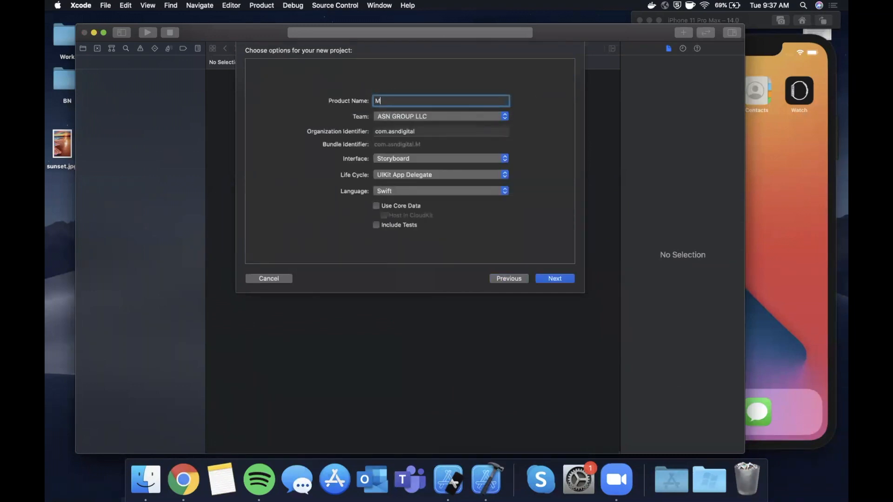
text(yBlurredE)
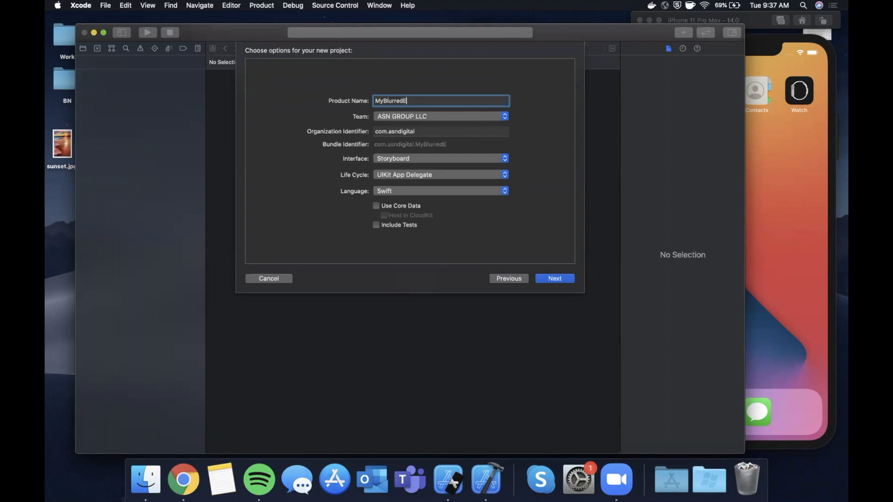
text(xample)
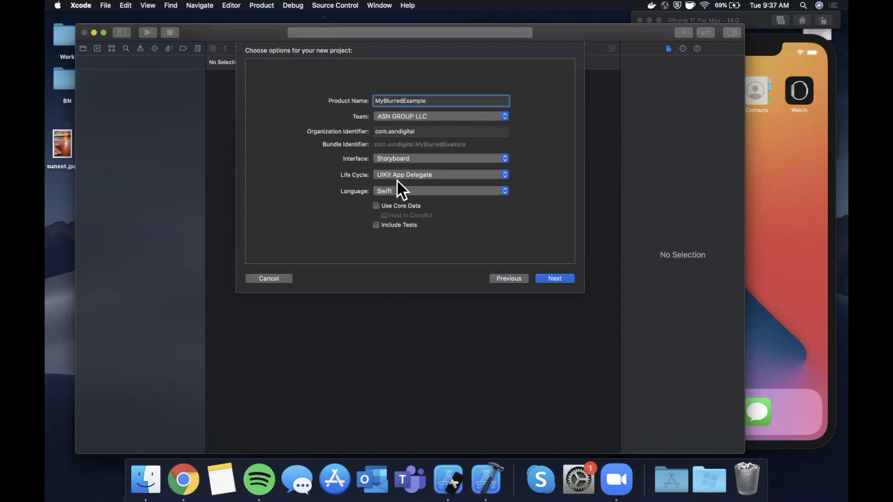
mouse_move(579, 240)
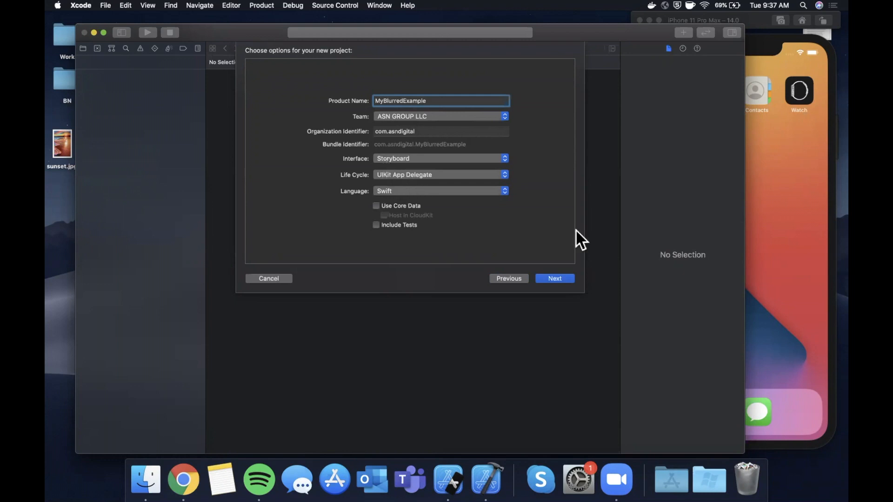
click(553, 279)
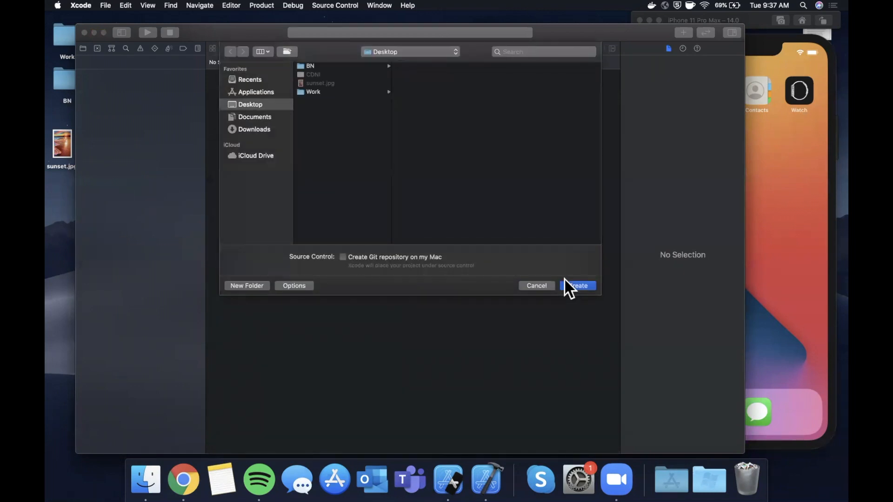
click(577, 285)
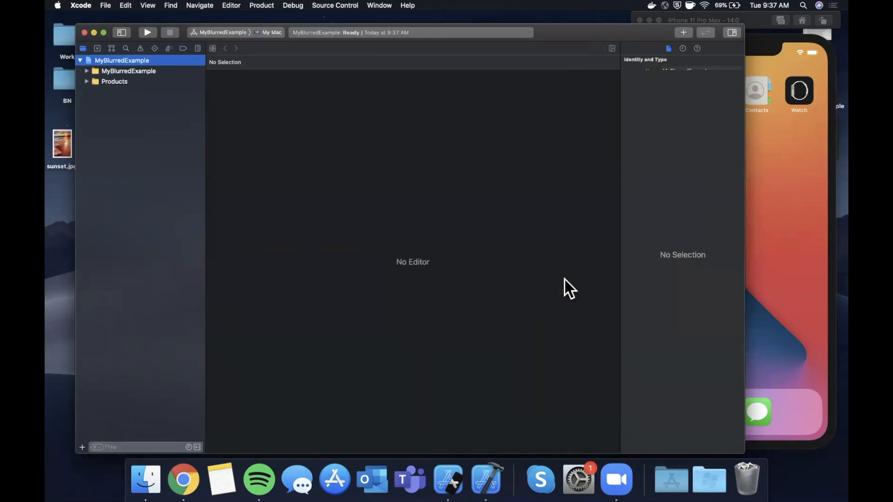
Step: Add a 'background' image set to Assets.xcassets holding sunset.jpg at 1x
click(121, 60)
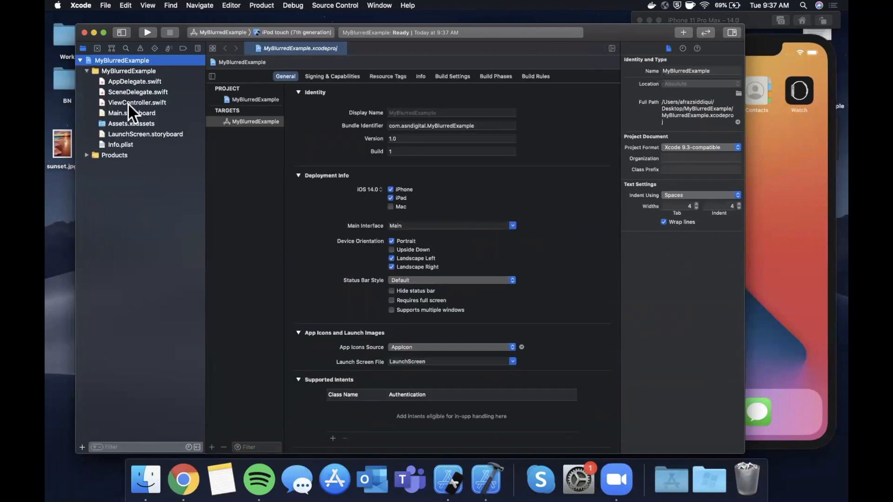
click(132, 123)
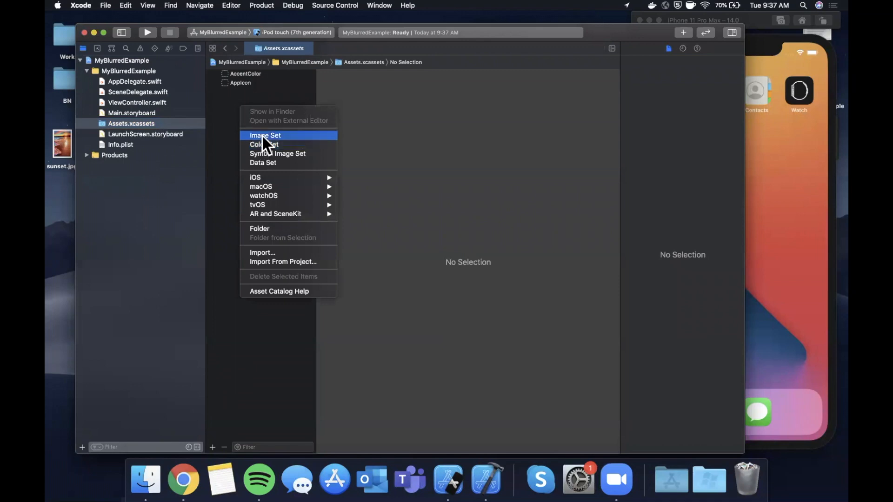
click(265, 135)
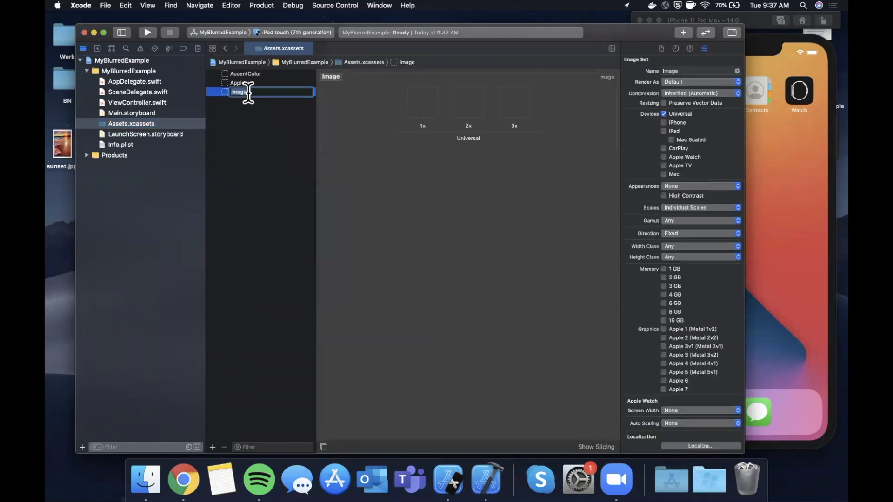
text(background)
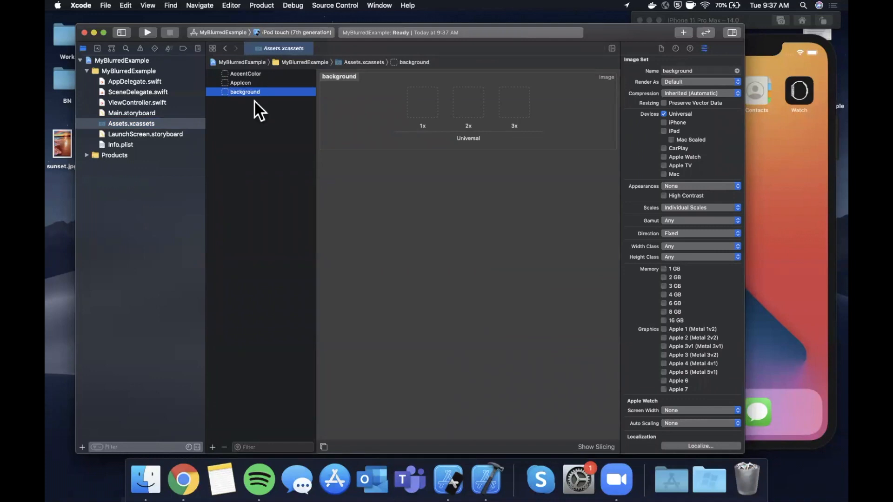
mouse_move(547, 66)
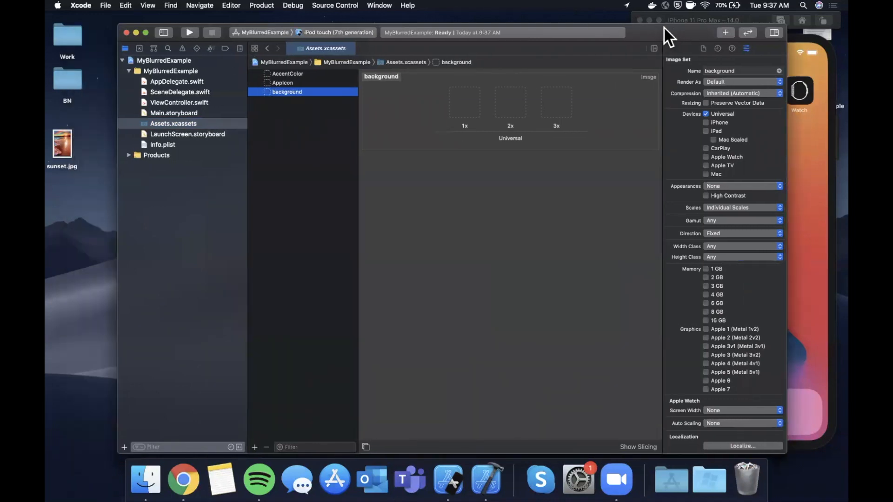
drag(61, 142, 510, 102)
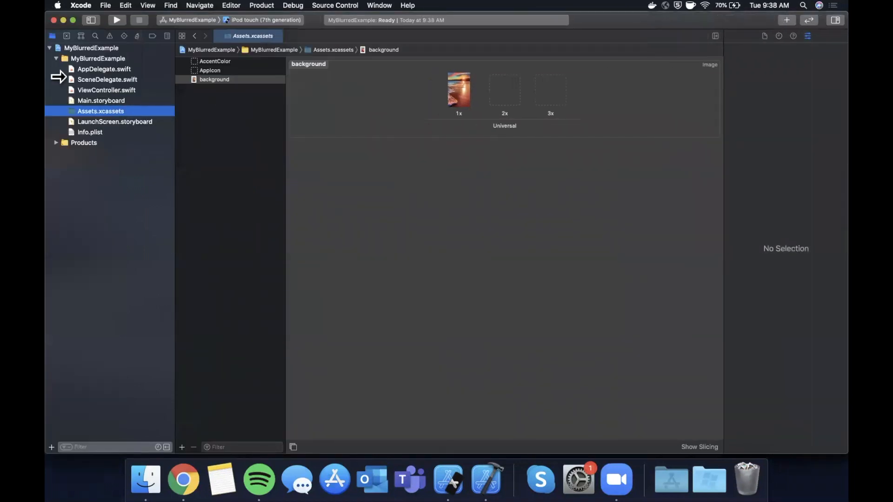
Step: Run the blank app on iPhone 11 Pro Max, then start a private property in ViewController.swift
click(107, 89)
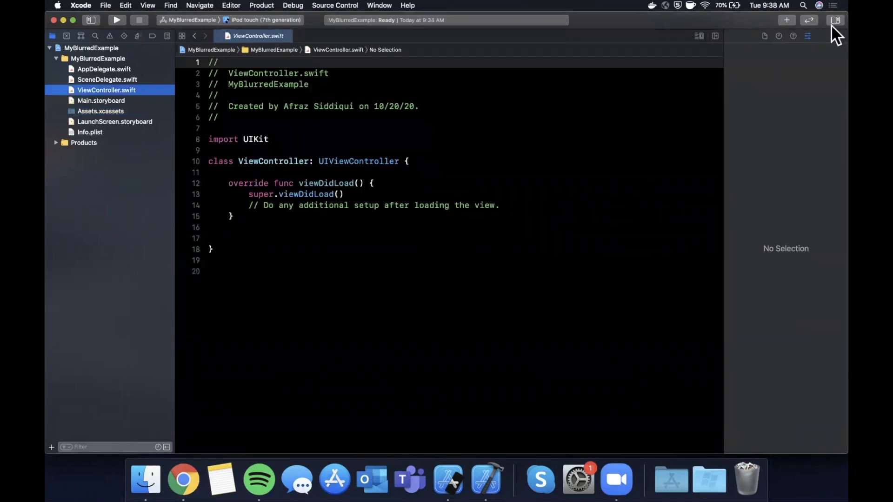
click(835, 20)
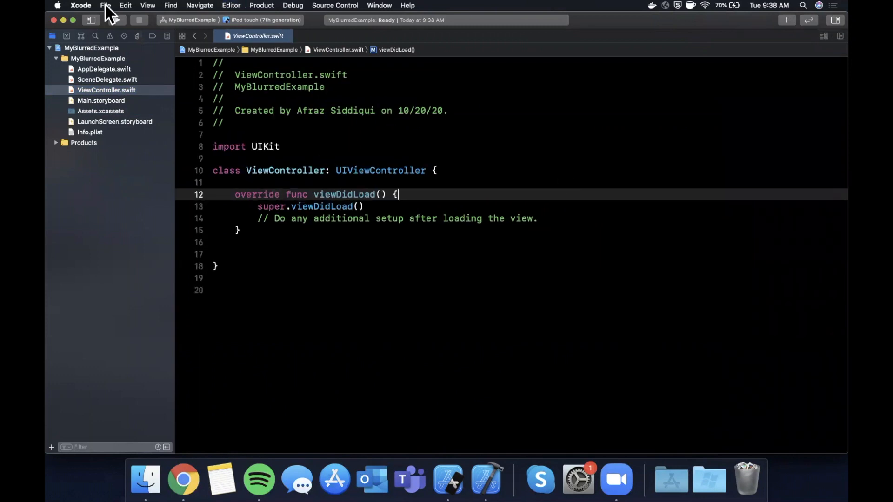
click(265, 20)
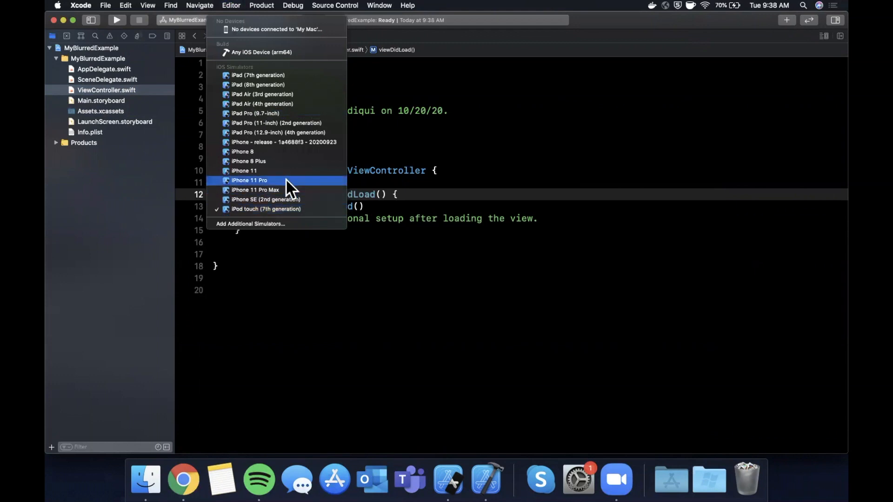
click(255, 189)
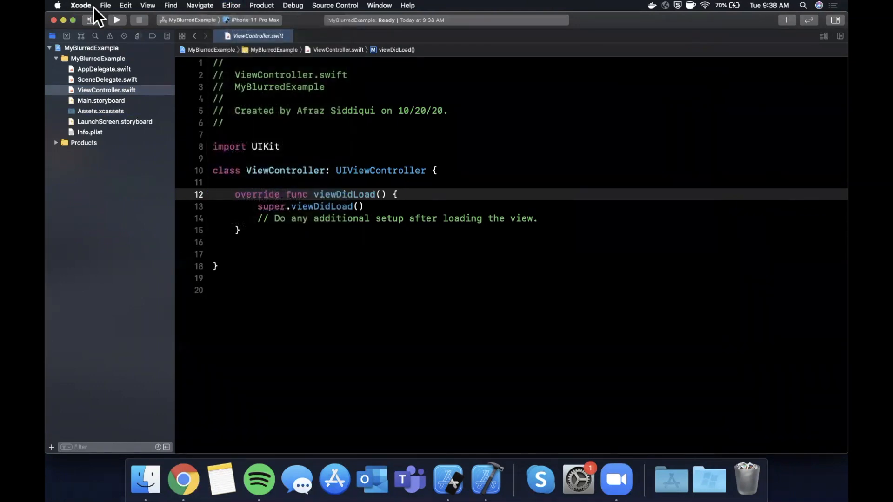
click(116, 20)
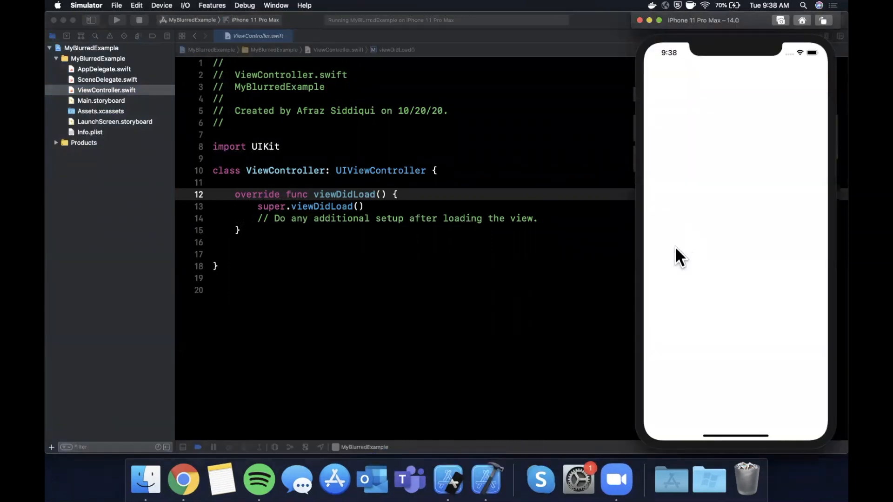
click(373, 279)
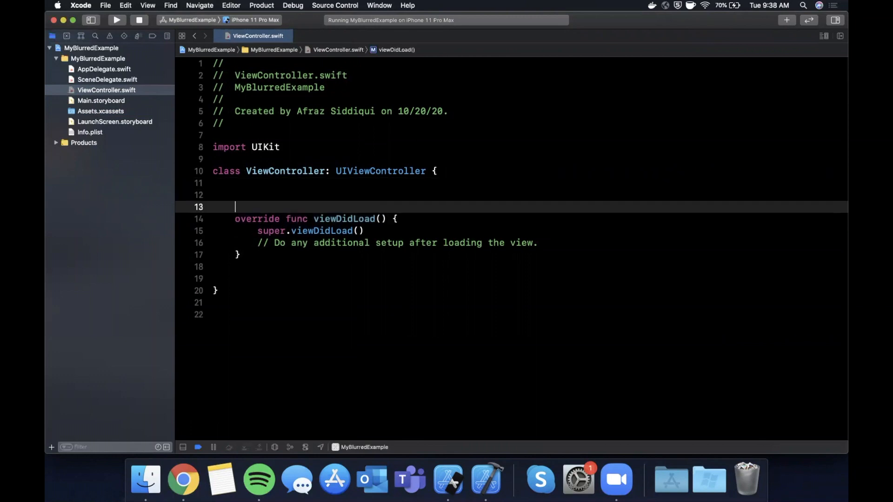
text(private let i)
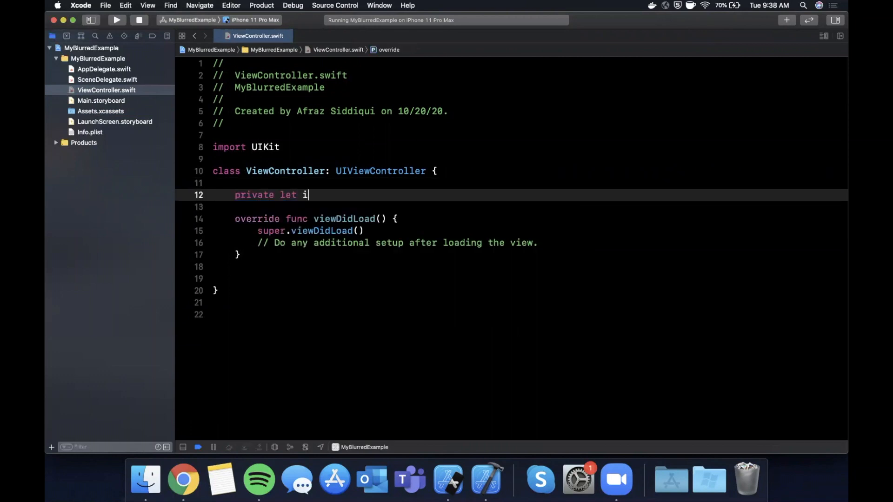
Step: Declare a private imageView closure using the 'background' image, .scaleAspectFill and clipsToBounds
text(mageView: uii)
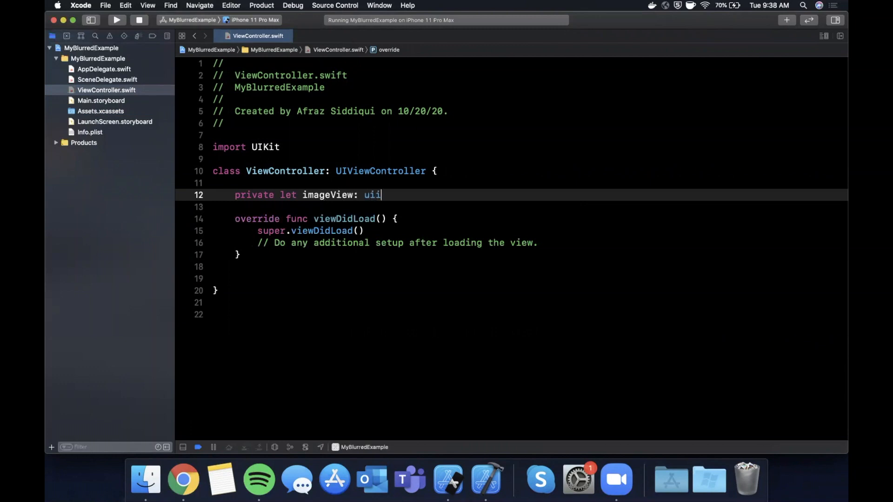
text(ImageView = {)
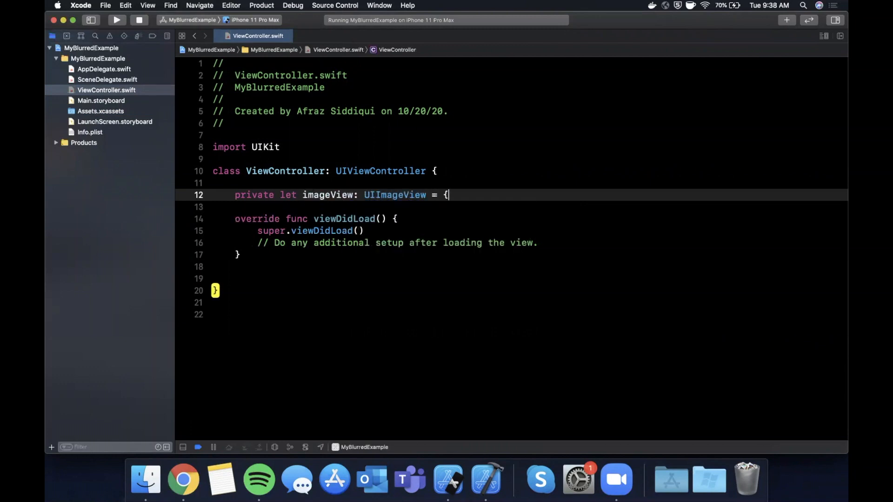
text(let)
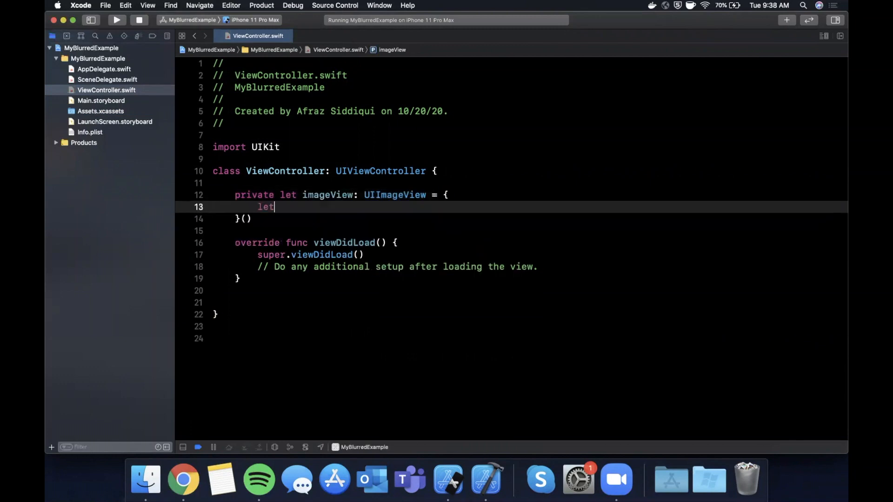
text(imageView = uii)
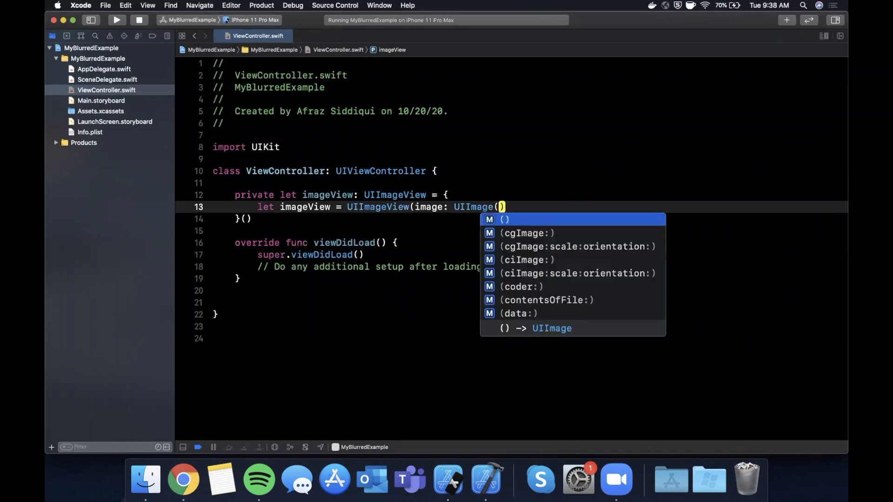
text(named: "background)
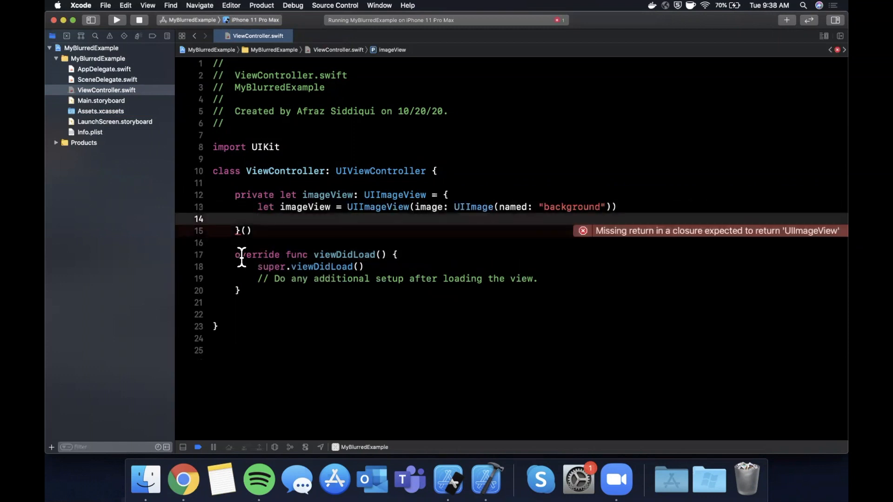
text(imageView.contentMode)
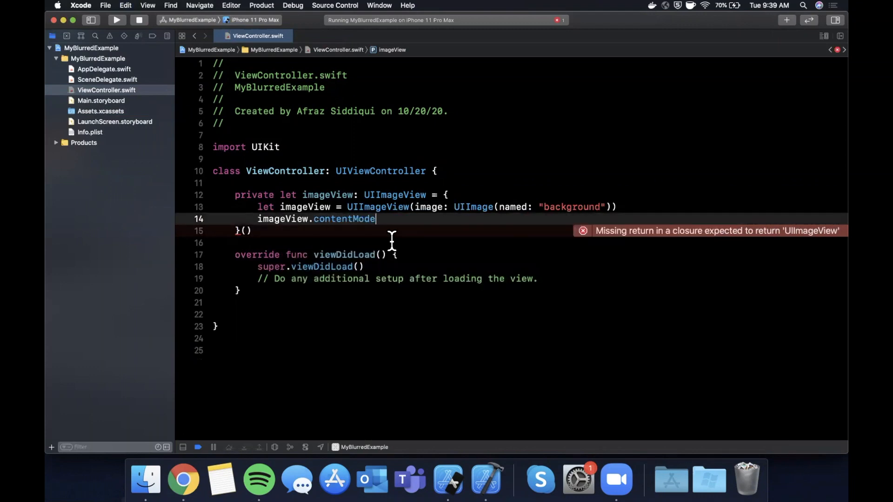
text(= .scaleAspectFill)
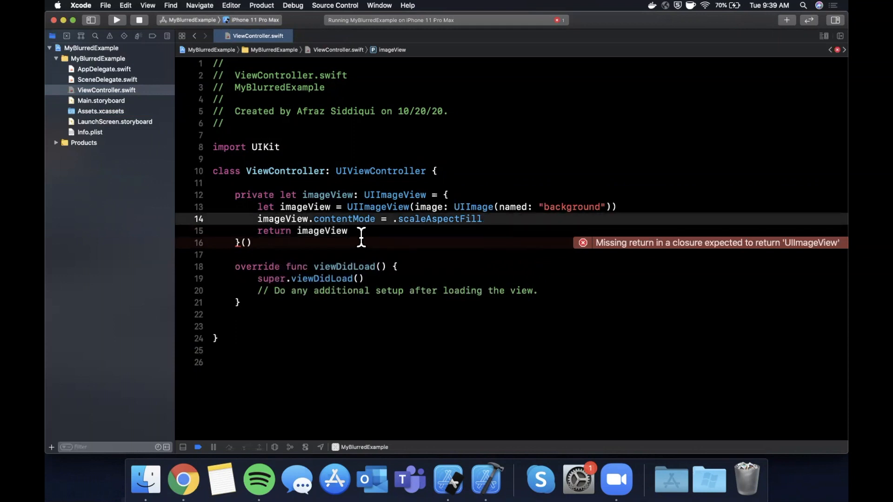
text(imageView.c)
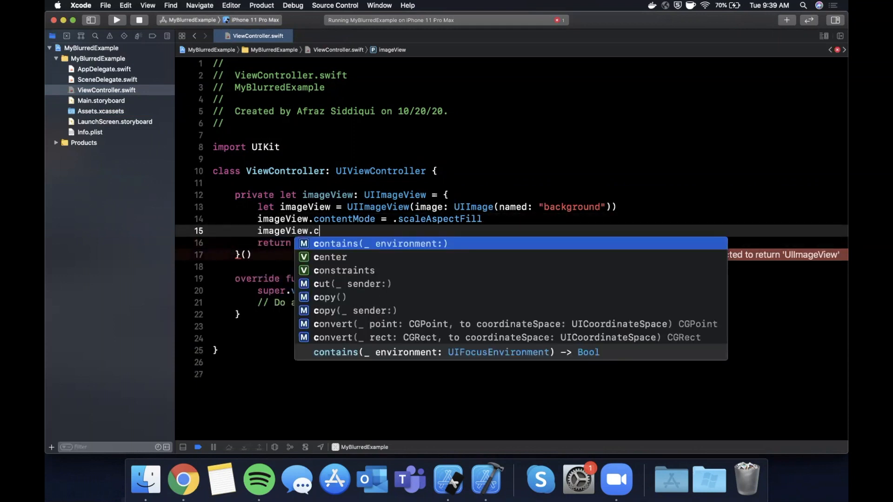
text(lipsToBounds = true)
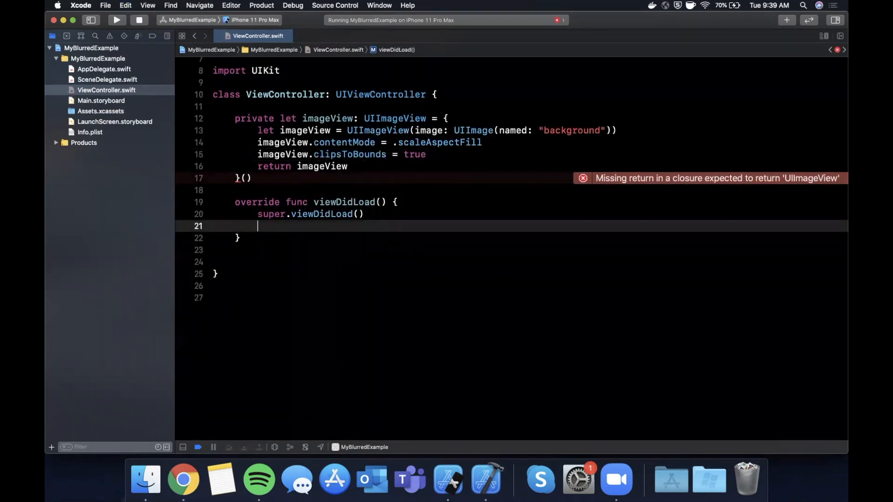
Step: In viewDidLoad, add the image view as a subview with frame view.bounds
text(view.a)
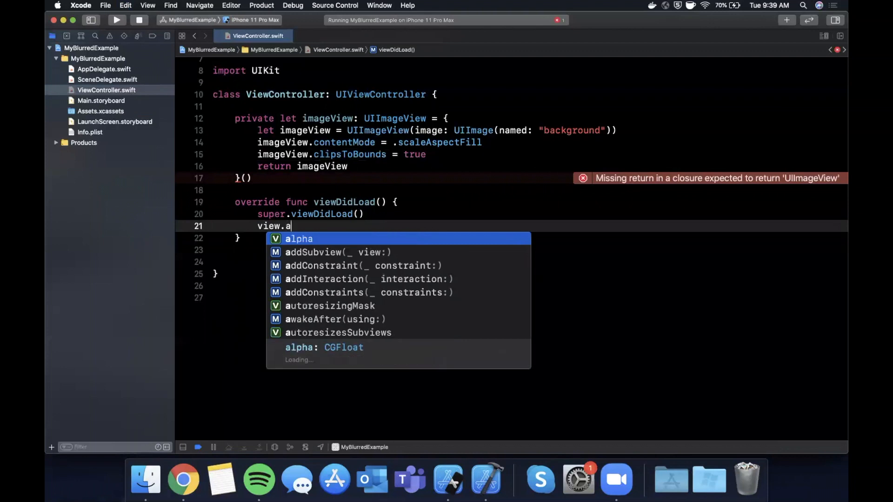
click(340, 252)
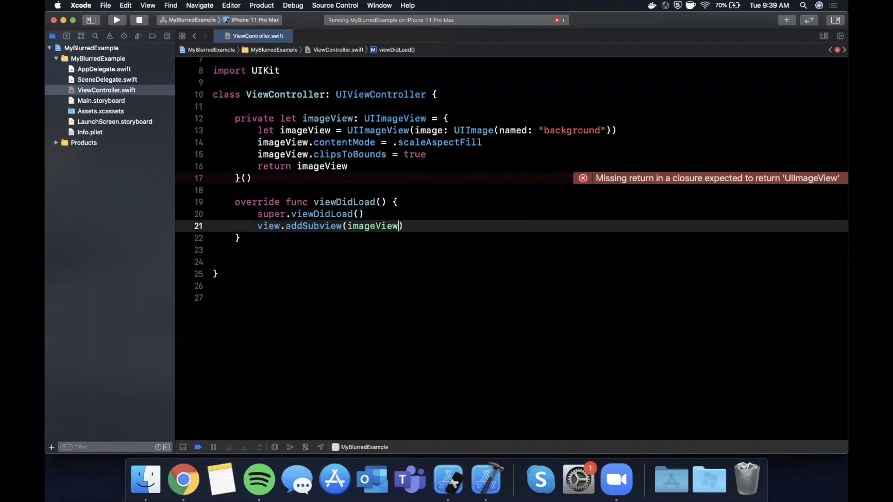
text(imageView.)
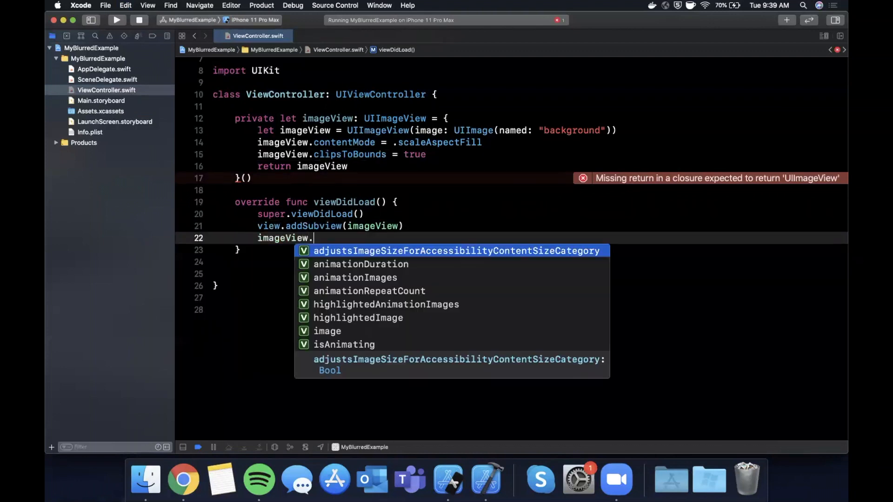
text(frame = view.bounds)
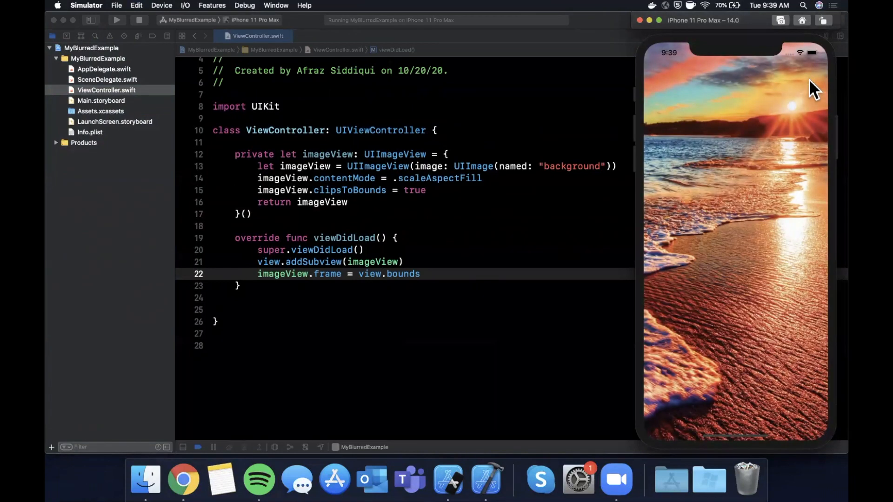
mouse_move(837, 86)
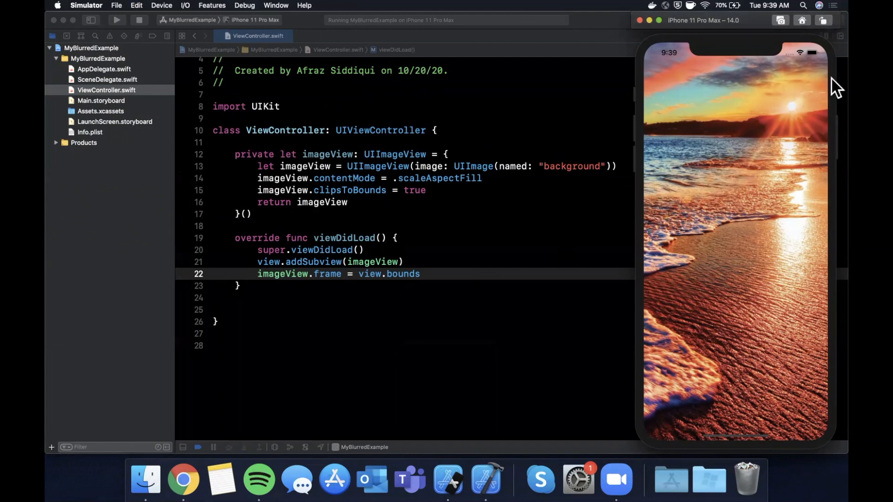
mouse_move(797, 105)
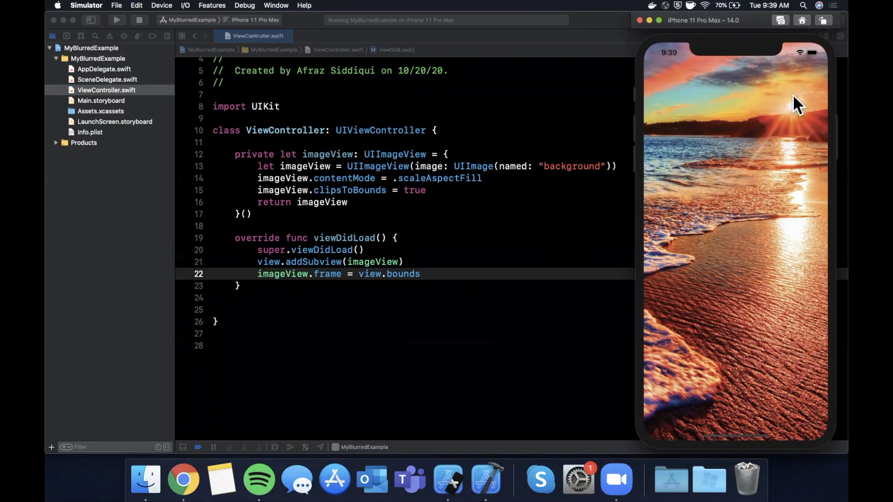
mouse_move(762, 112)
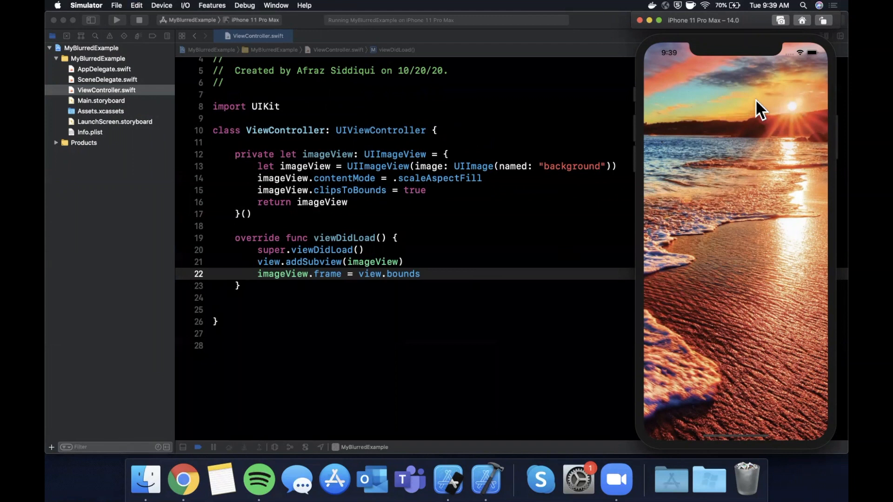
mouse_move(681, 200)
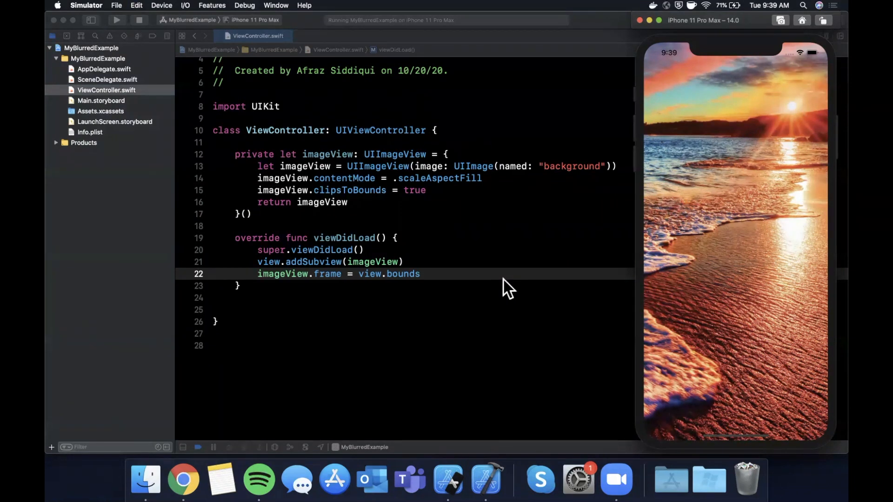
Step: Add a createBlur() call on a new line in viewDidLoad
click(296, 288)
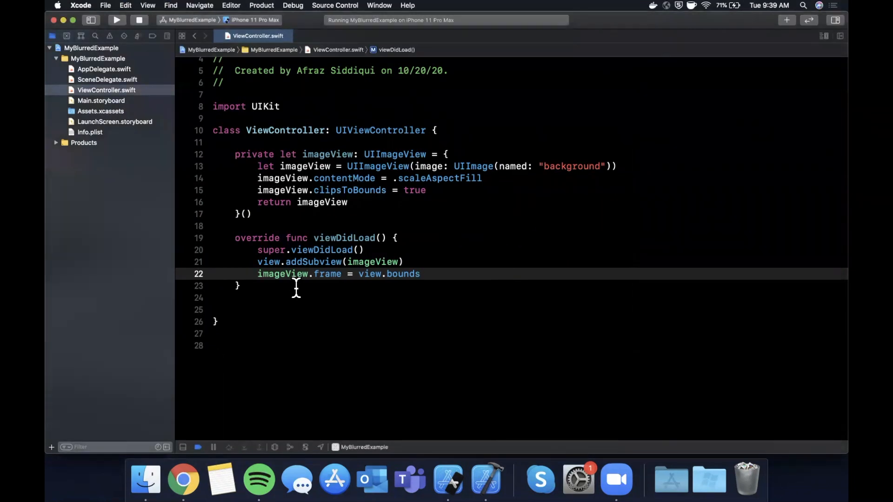
key(Return)
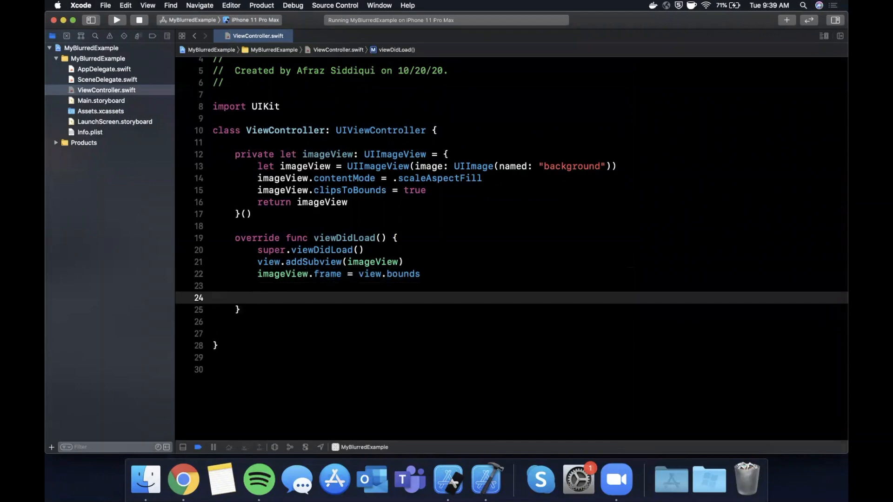
text(creaetBlur)
click(530, 322)
text(p)
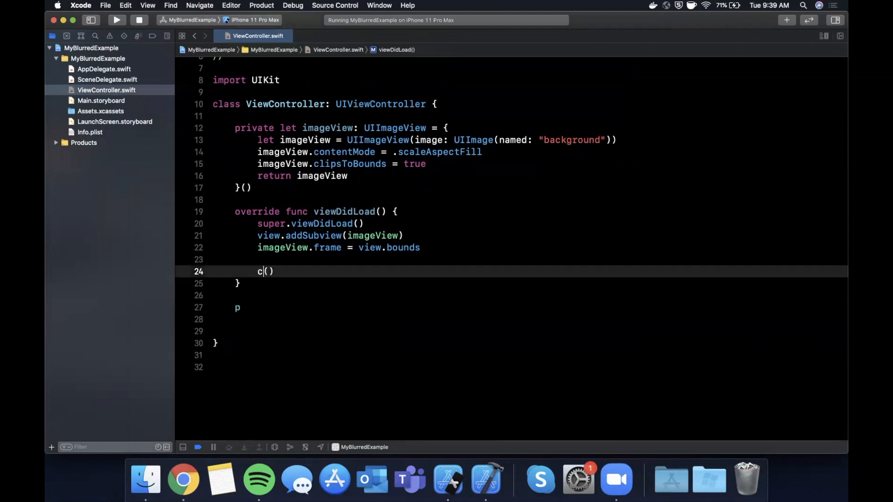
text(createBlur)
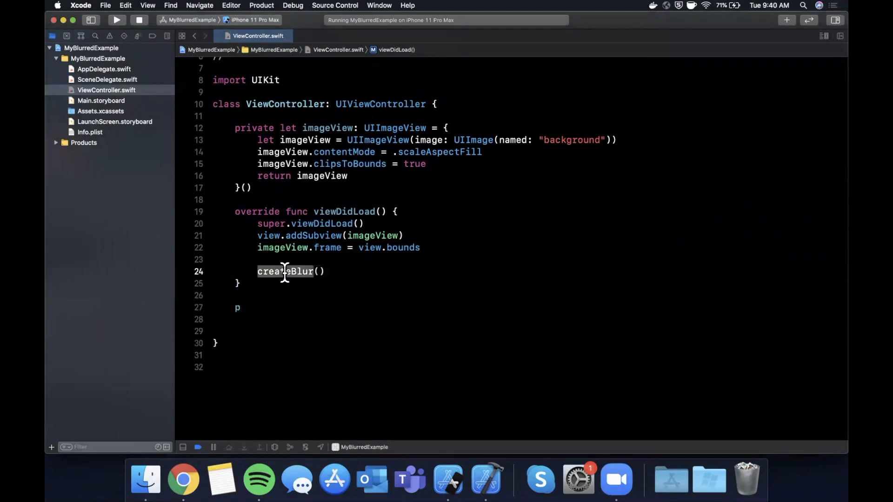
Step: Define func createBlur() and begin its let blurEffect = UIBlurEffect declaration
text(unc)
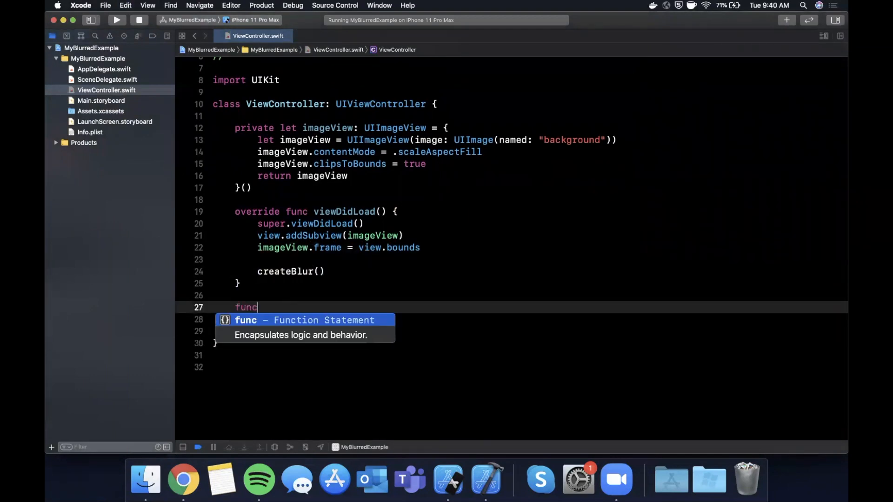
text(createBlur() {)
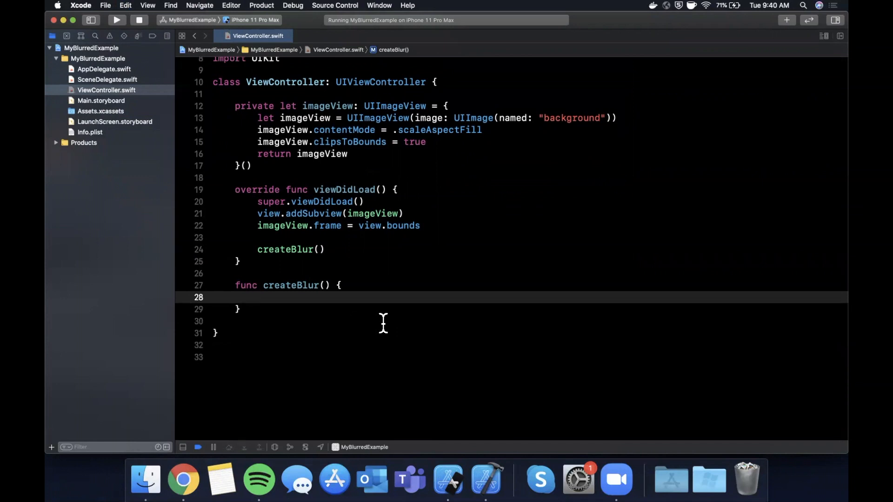
text(let)
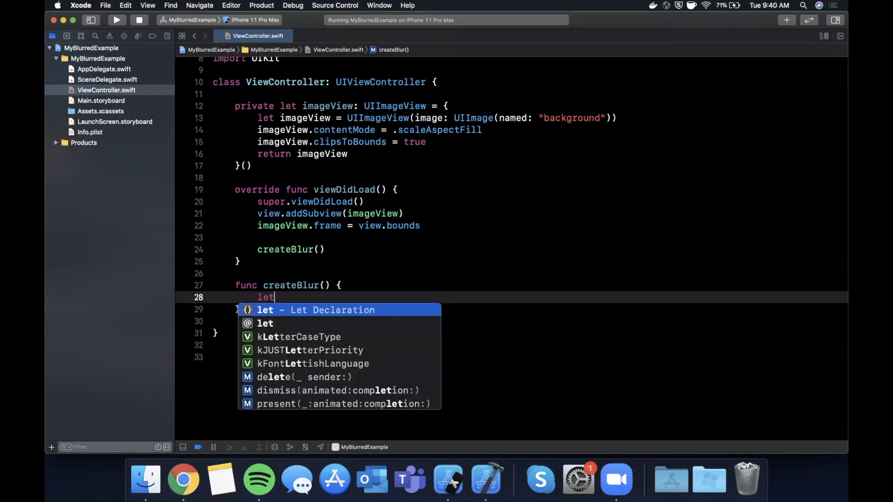
text(blurEffe)
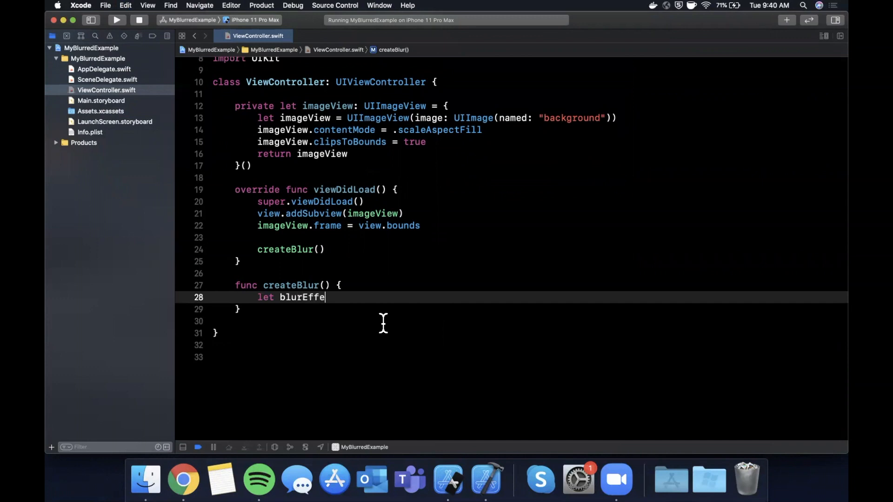
text(ct = UIBlurEffect()
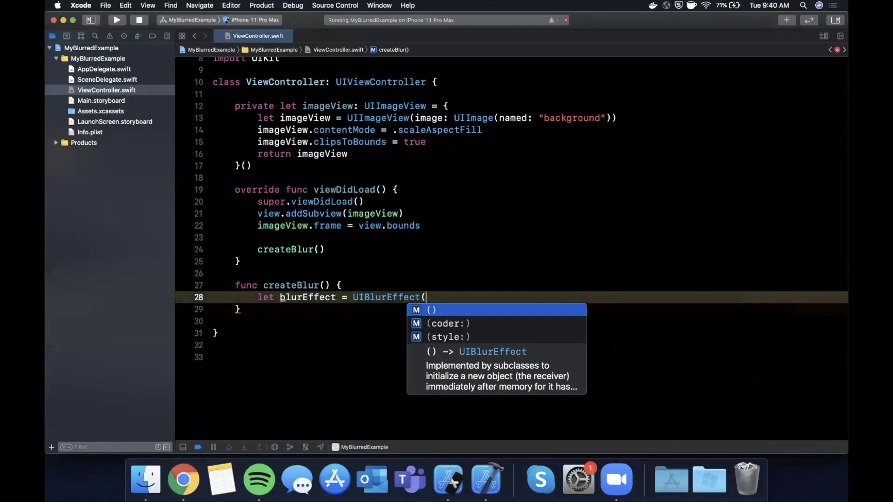
Step: Use UIBlurEffect(style: .regular) and create a UIVisualEffectView with that effect
click(447, 337)
text(let)
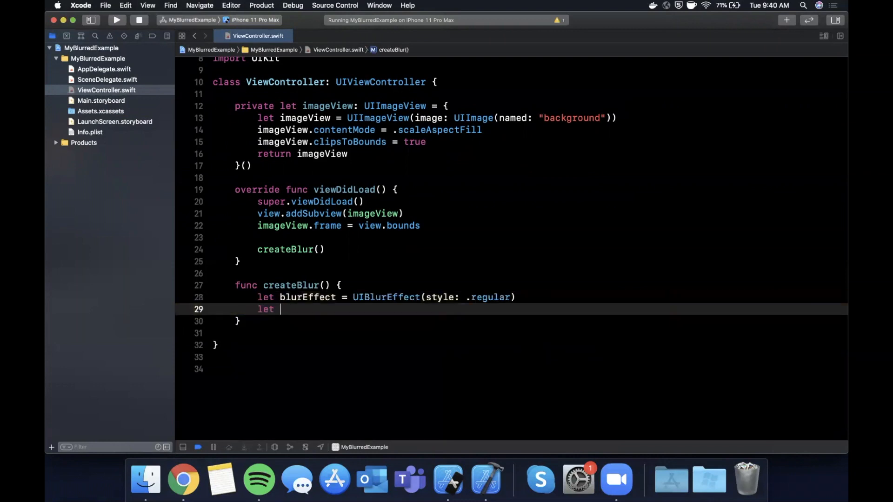
text(visualEff)
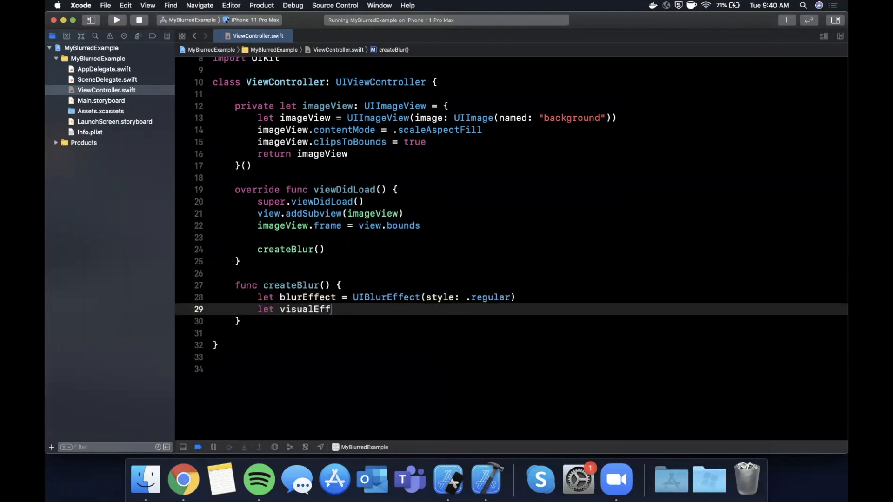
text(ectView = UIVisualEffectView()
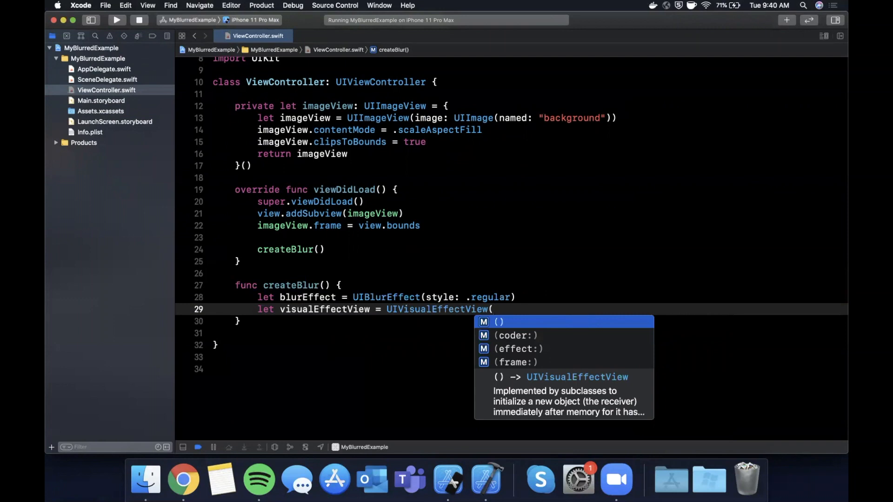
text(effect: blurEffect))
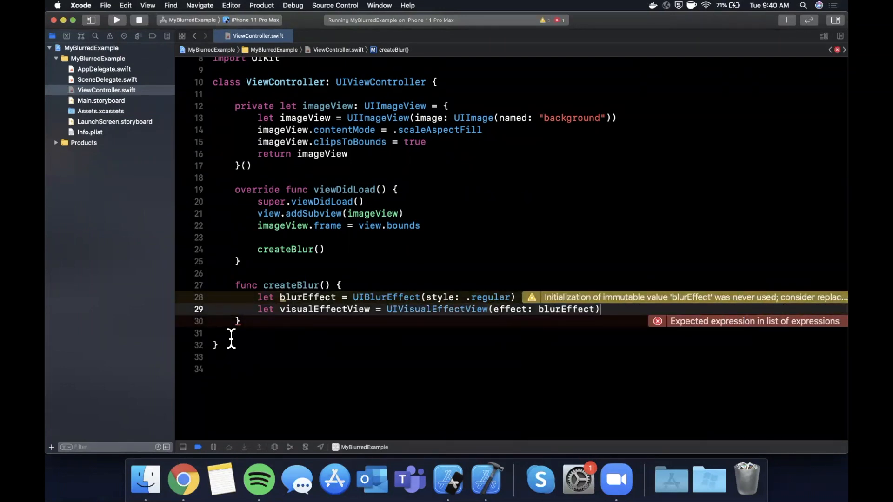
Step: Add visualEffectView as a subview with frame view.bounds, then run the app
text(view)
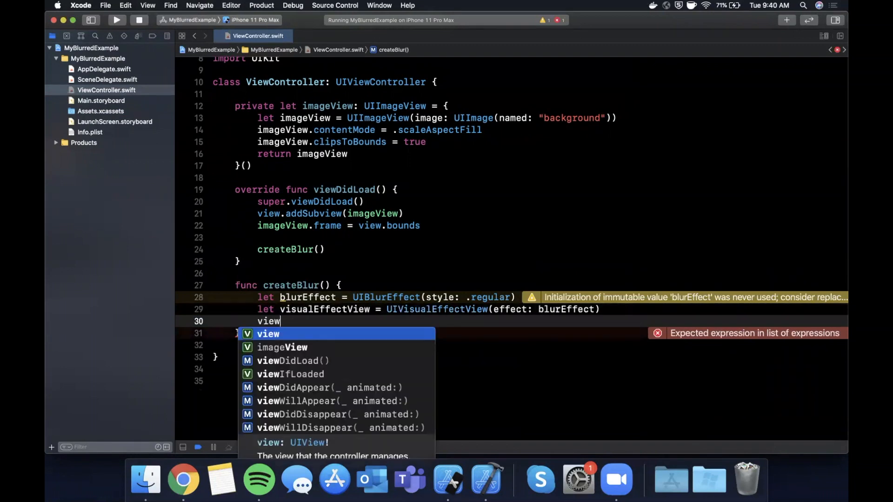
text(.addSubview(visualEffectView))
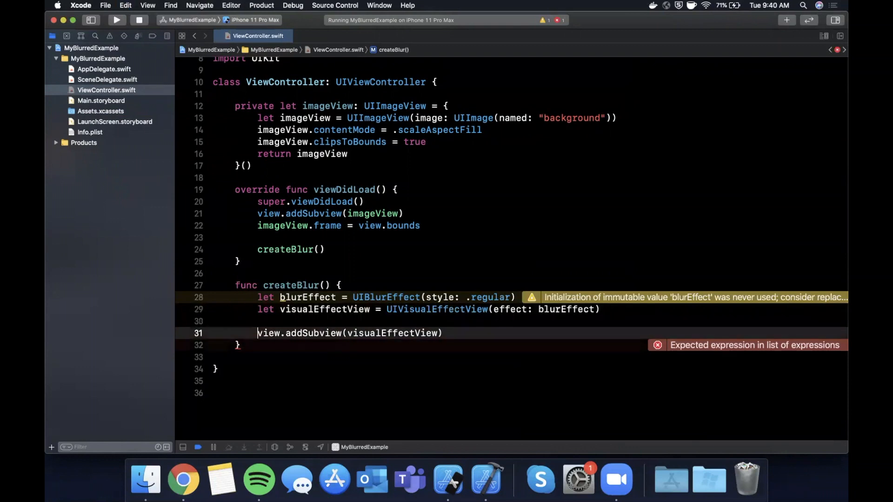
text(visualEffectView.frame)
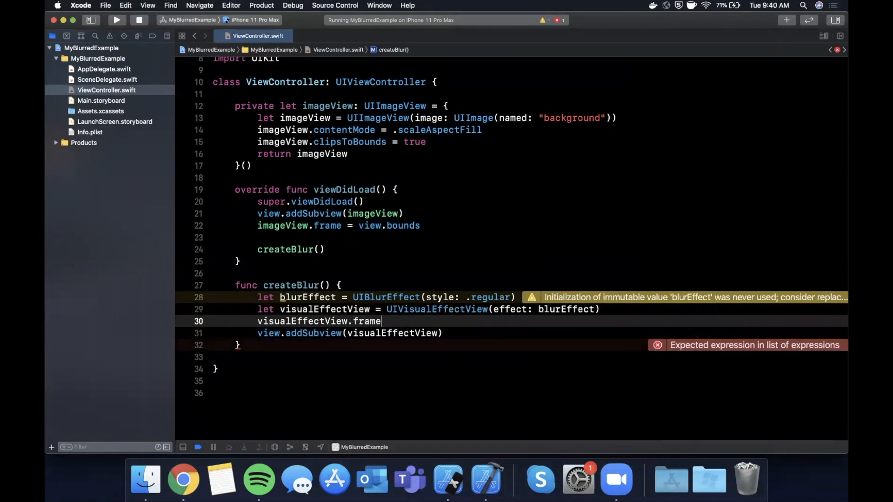
text(=)
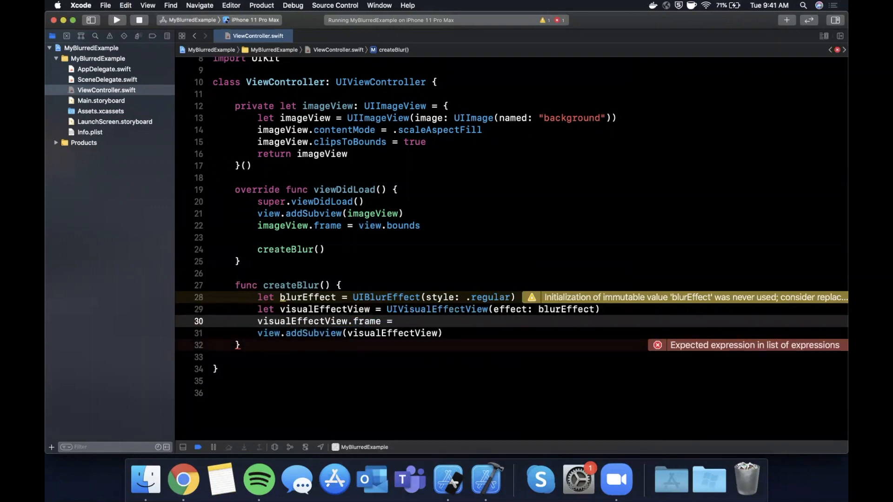
text(view.bounds)
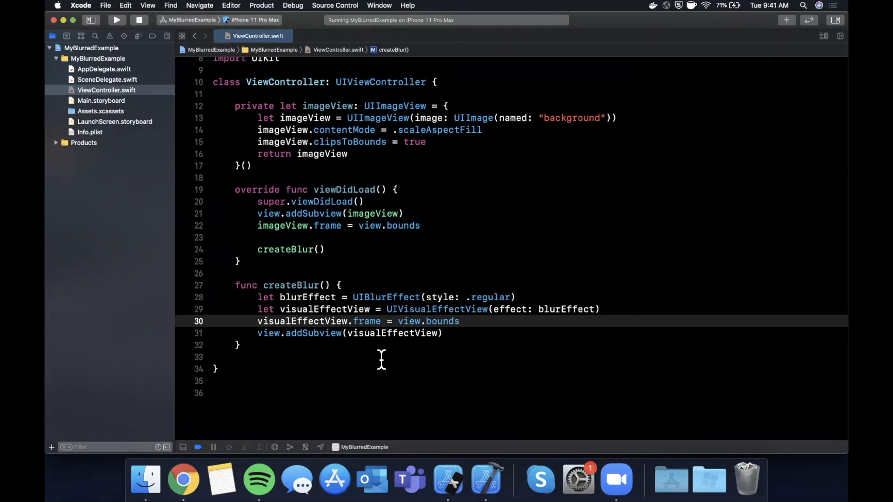
click(381, 357)
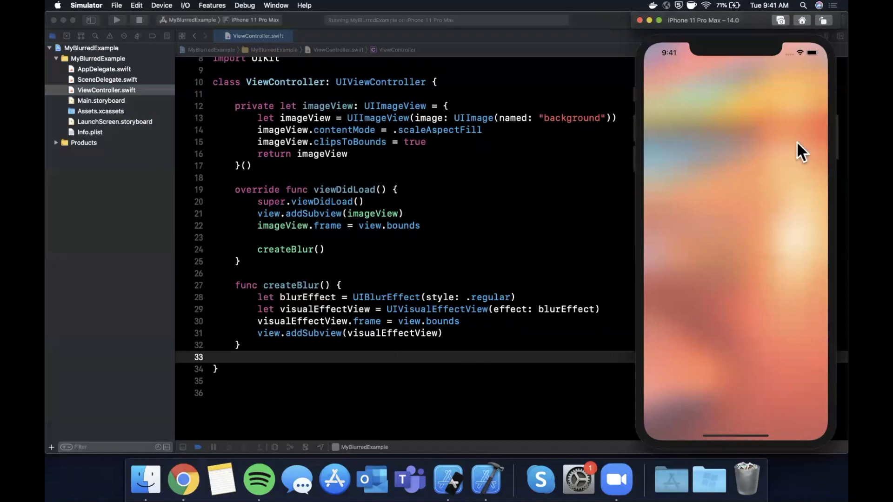
mouse_move(767, 207)
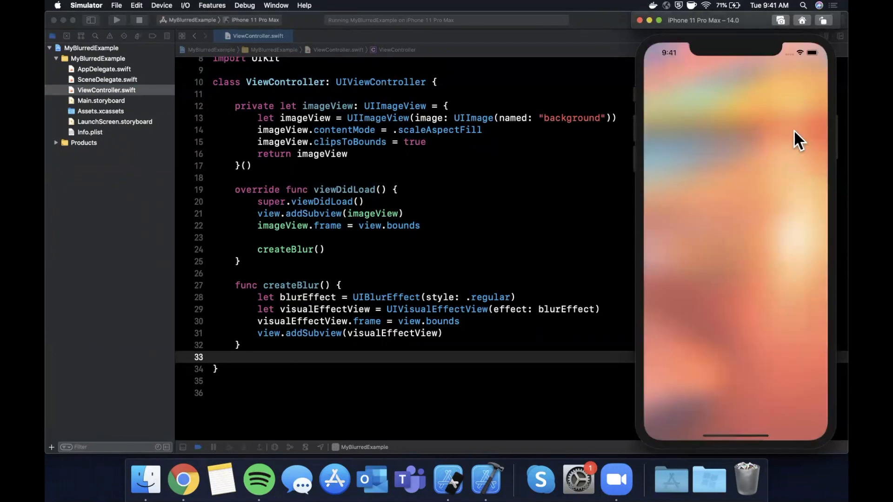
mouse_move(514, 333)
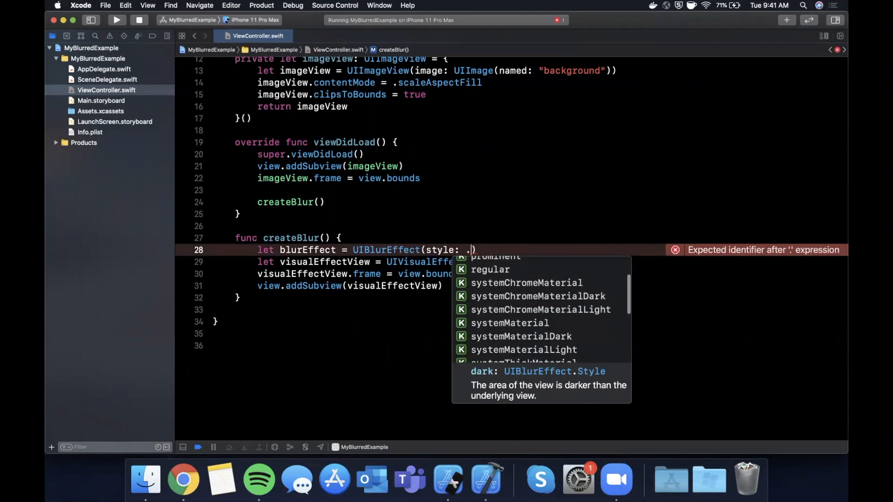
Step: Switch the blur style from .regular to .dark, then return to the code after the rerun
text(dar)
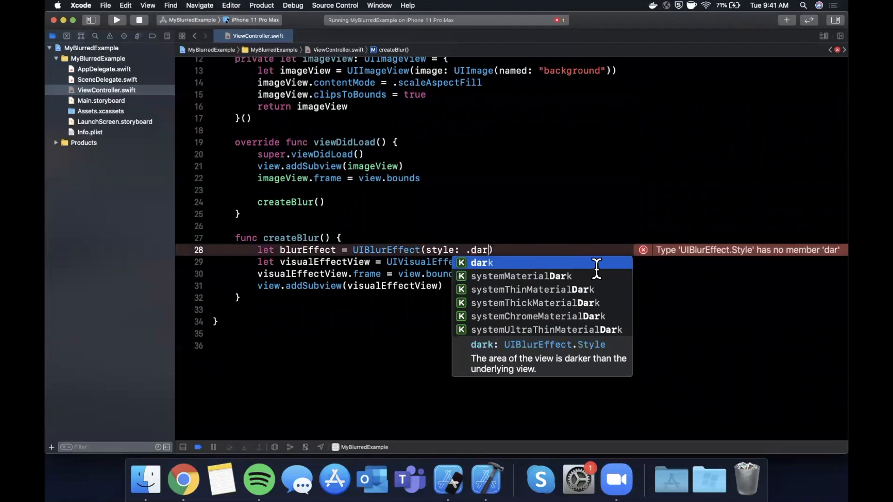
click(481, 262)
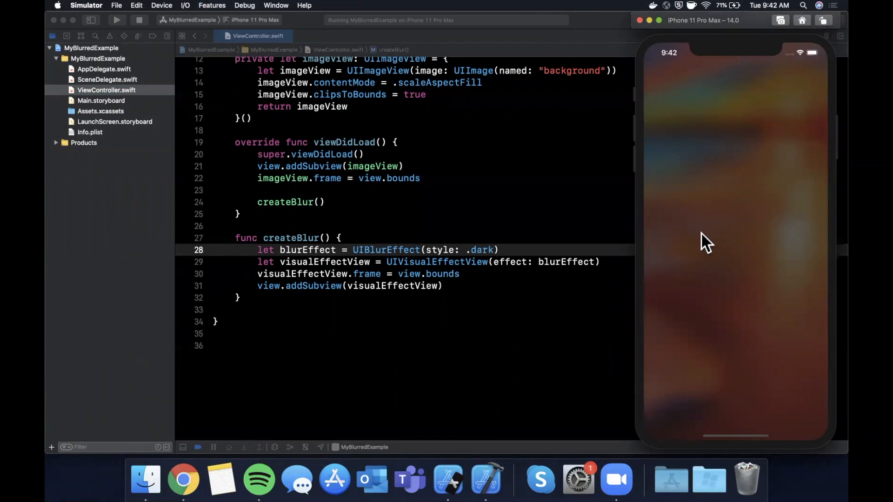
mouse_move(772, 287)
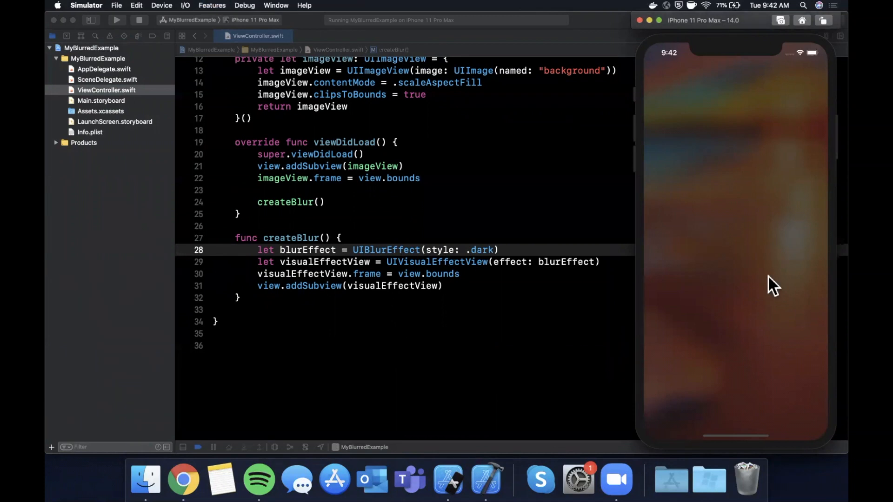
mouse_move(594, 316)
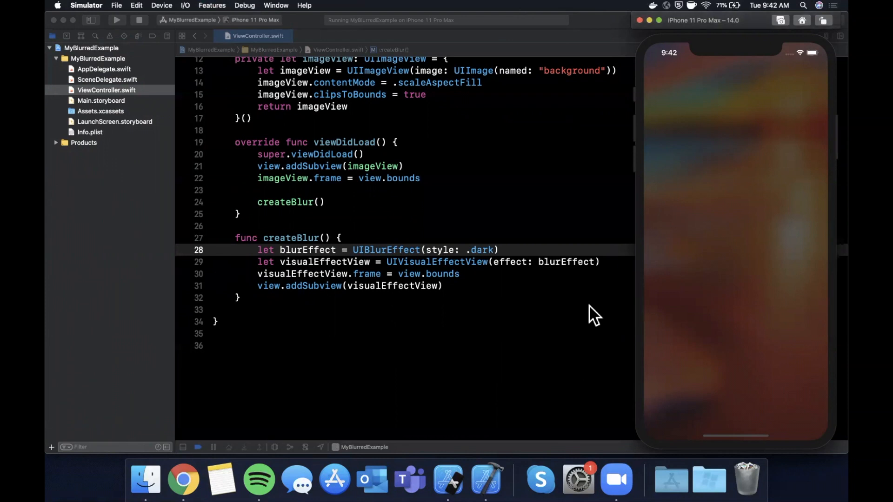
click(491, 250)
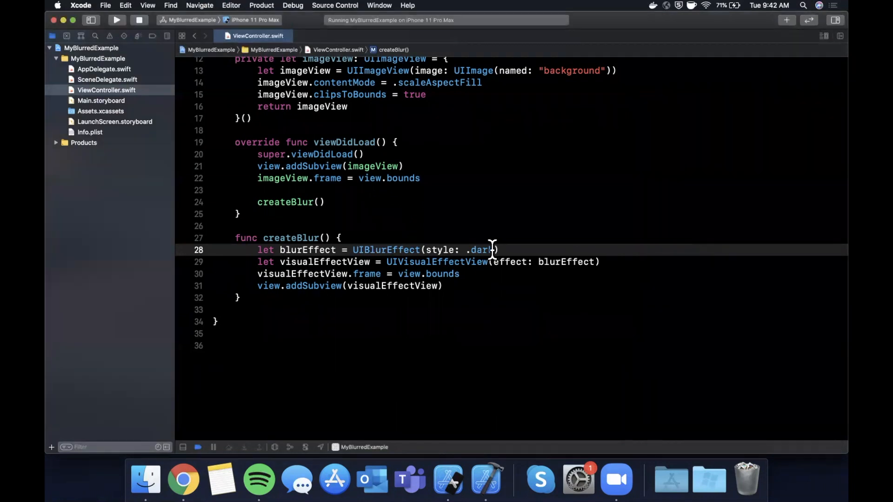
Step: Replace the blur style with .systemChromeMaterial from autocomplete
text(ch)
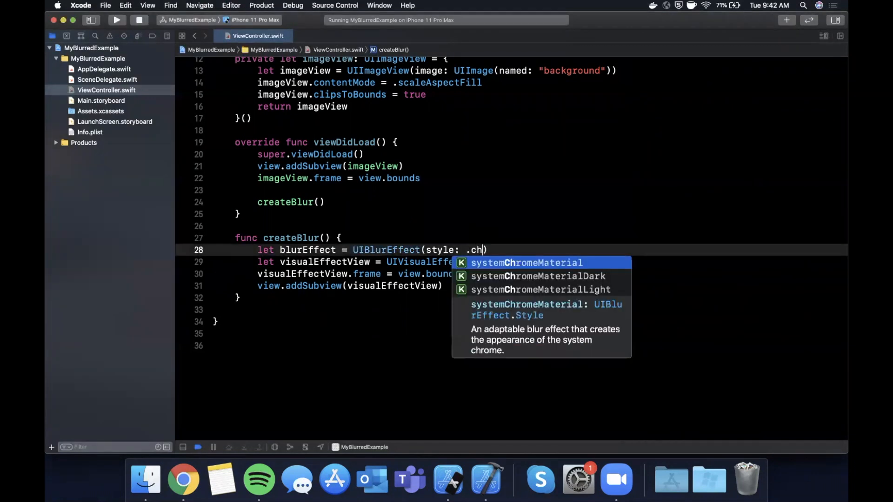
key(Down)
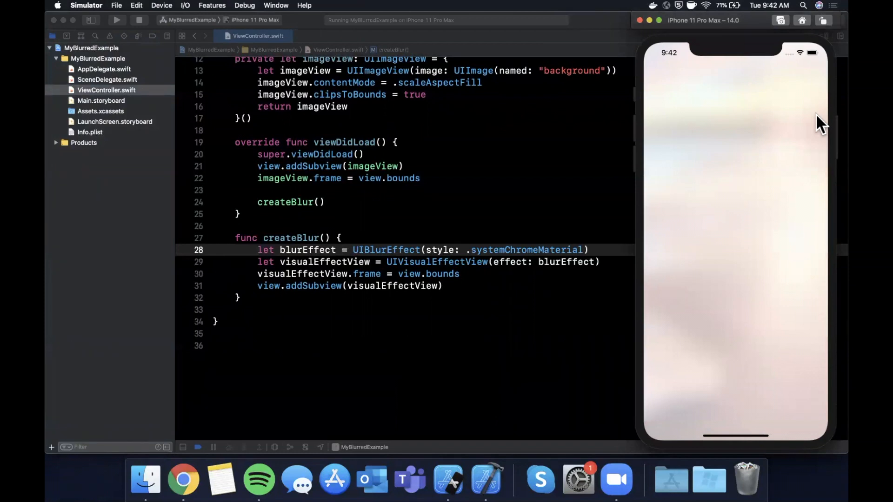
mouse_move(777, 141)
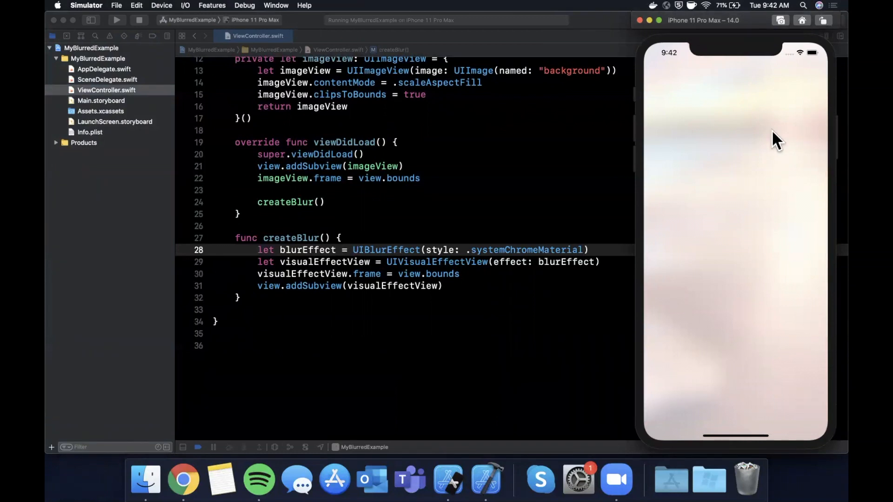
mouse_move(811, 102)
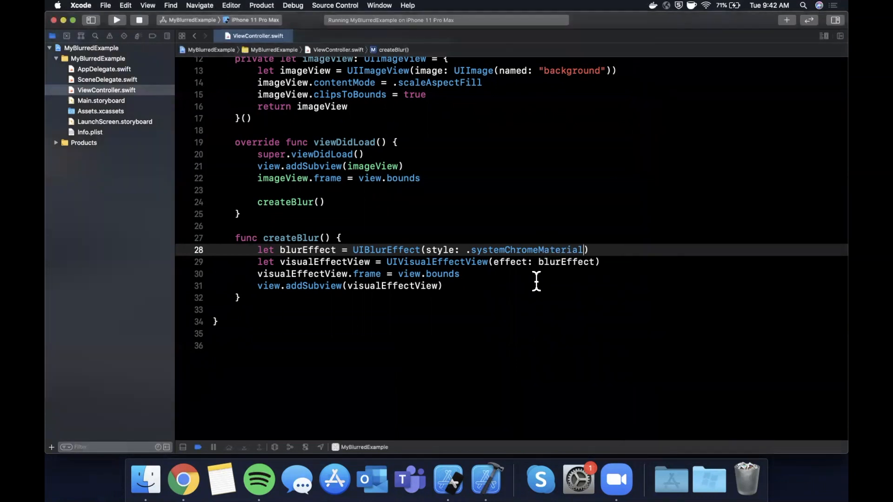
Step: Switch the blur to the regular style, set visualEffectView.alpha to 0.5, and run the app
double_click(524, 249)
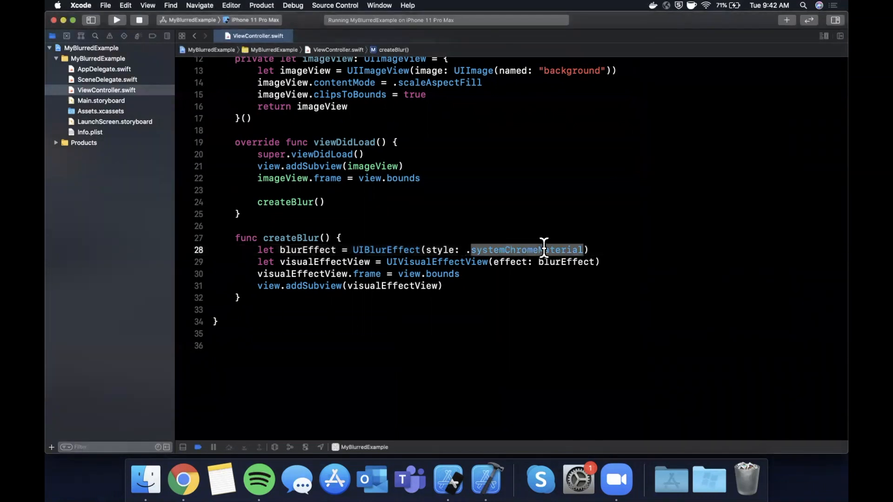
text(regula)
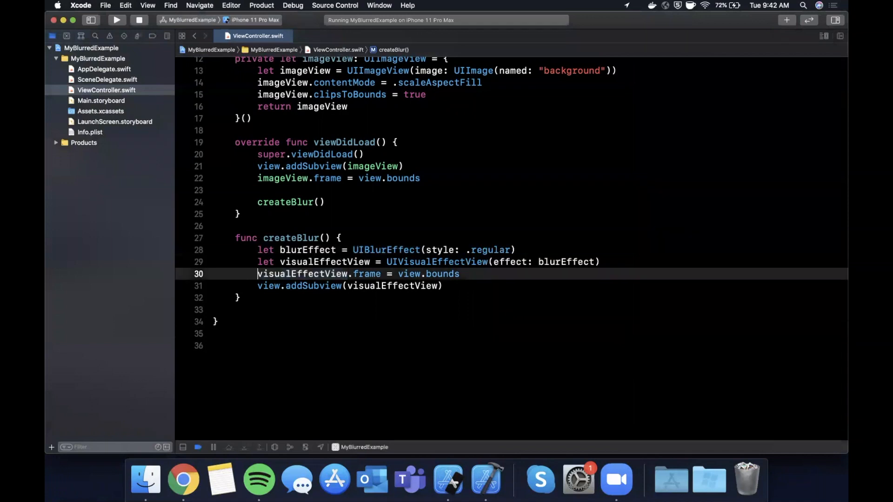
text(visualEffectView.alpha =)
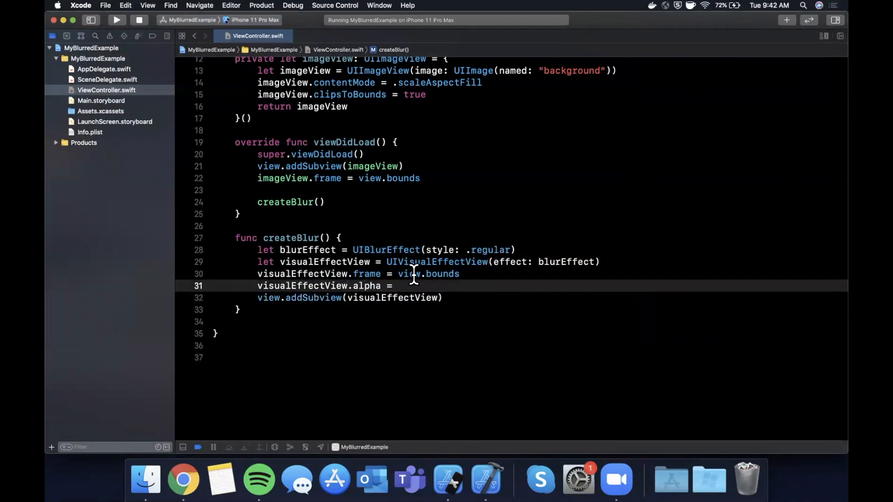
text(0.5)
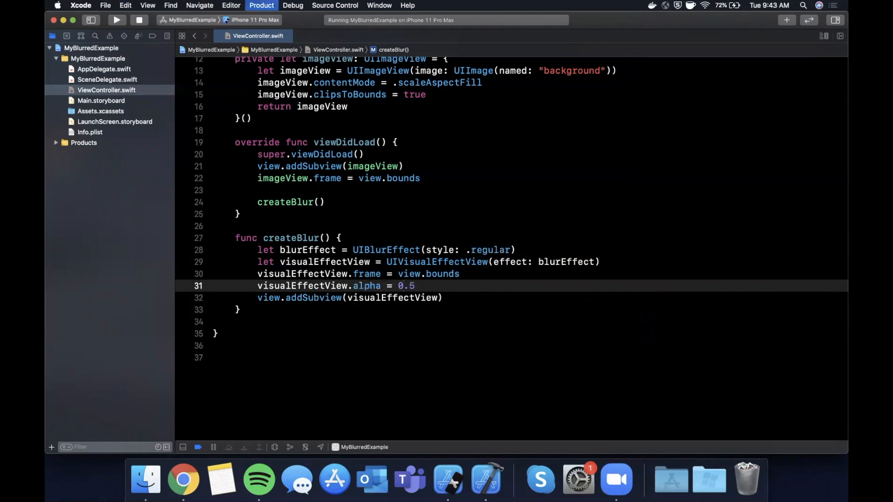
click(117, 20)
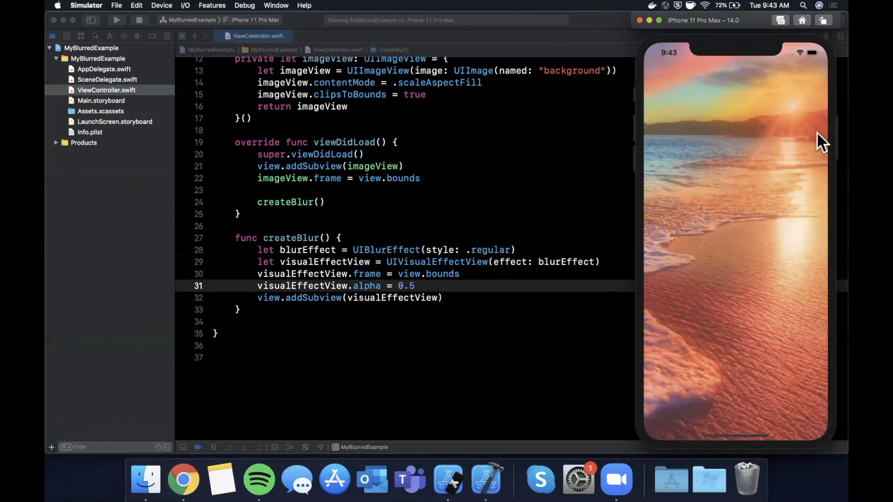
mouse_move(754, 140)
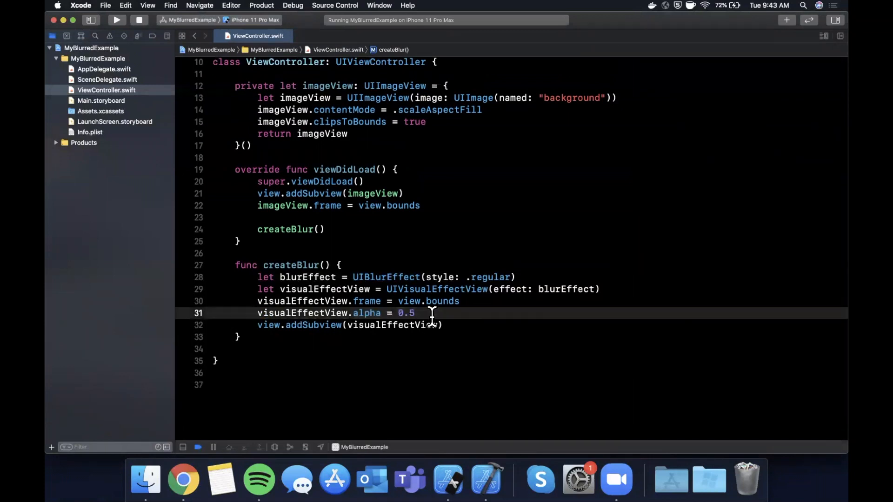
Step: Start the blur view's alpha at 0 and draft a UIView.animate block setting alpha to 1
text(1)
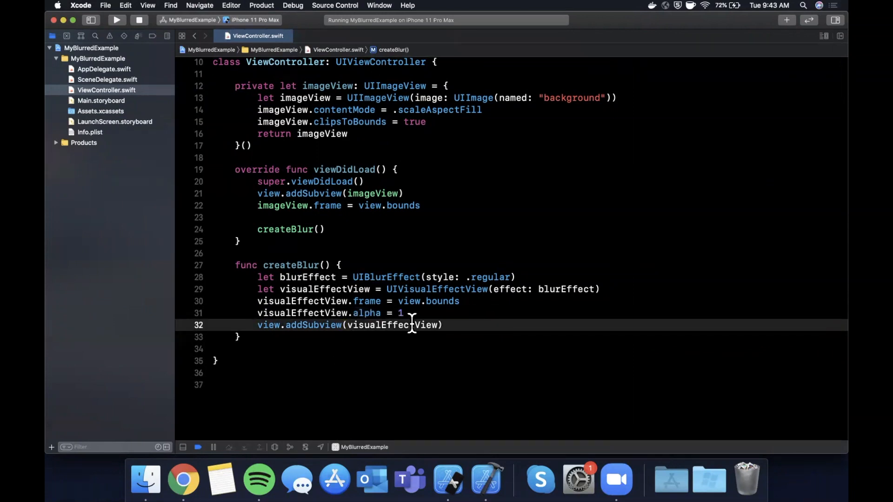
text(0)
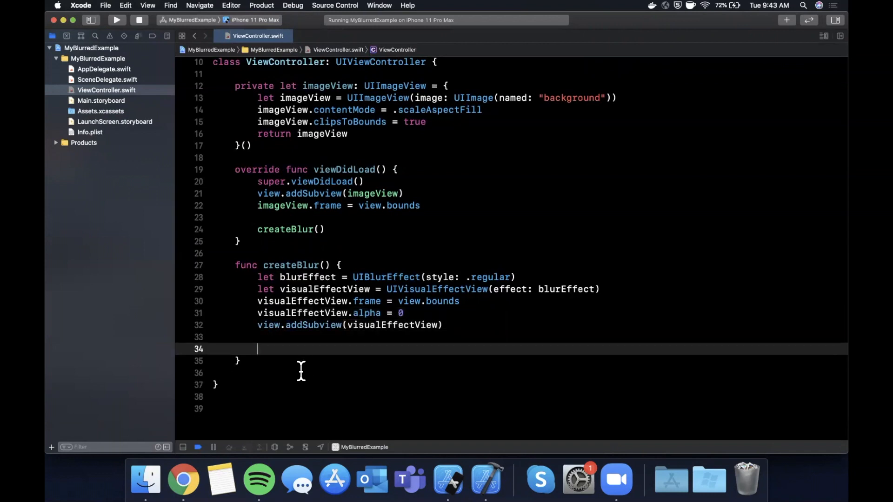
text(uiv)
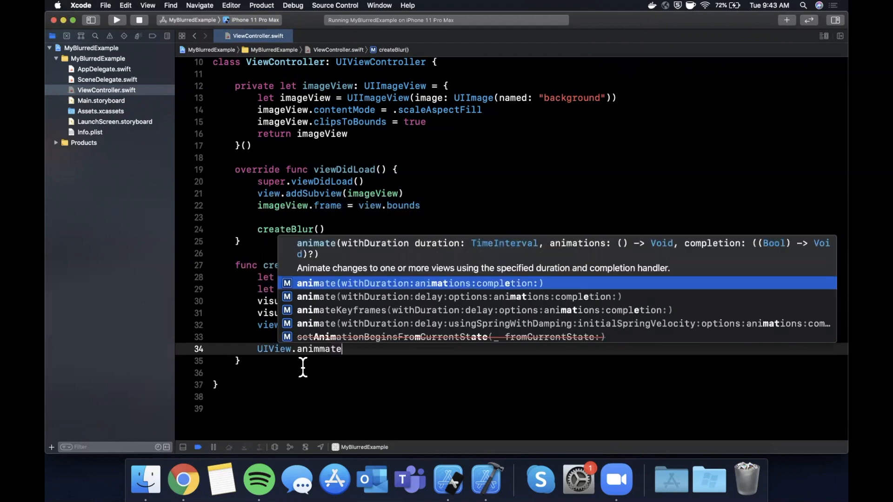
key(backspace)
text(withdur)
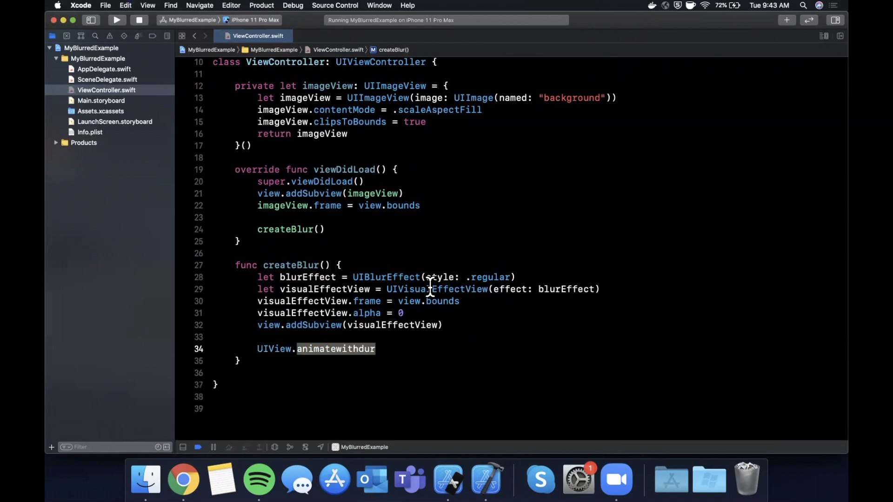
text(animate)
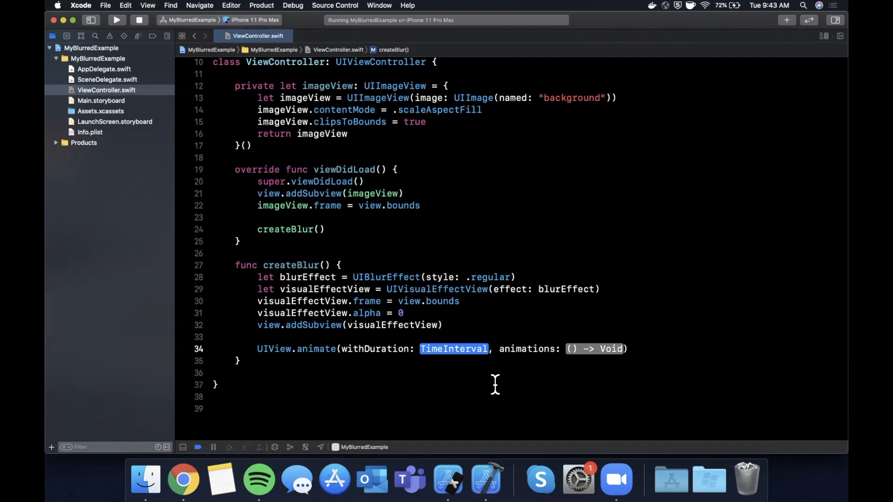
text(1)
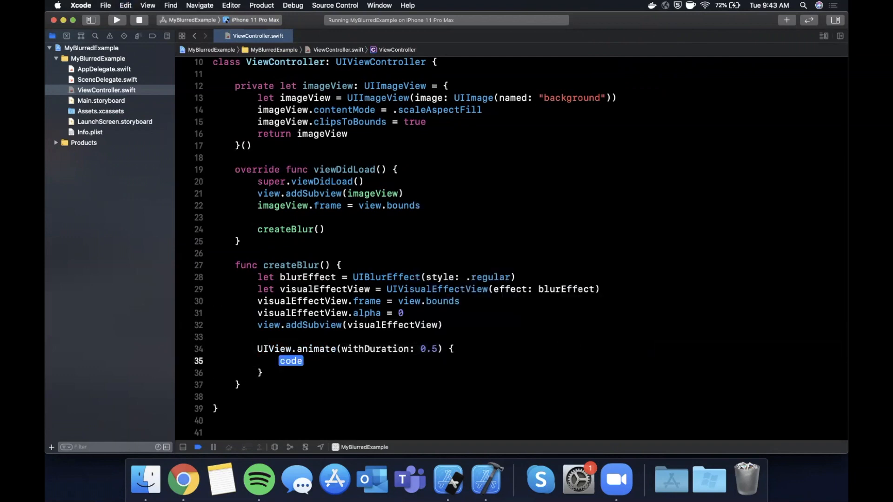
text(visualEffectView)
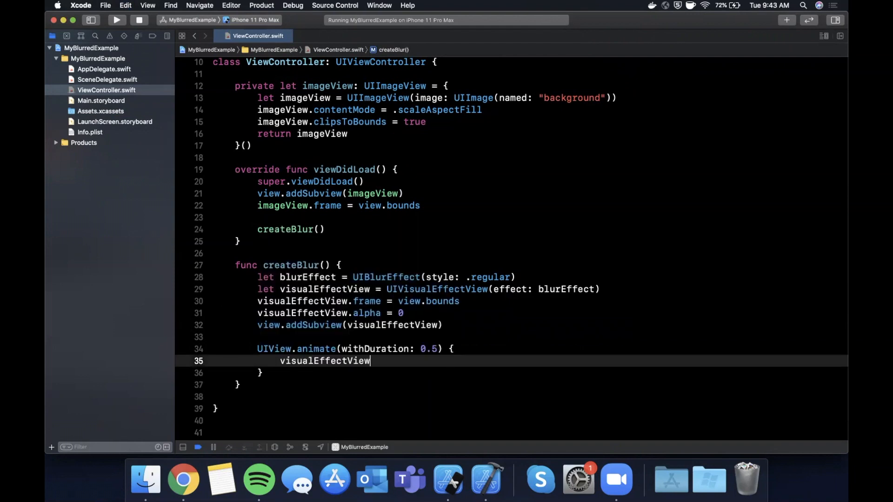
text(.alpha)
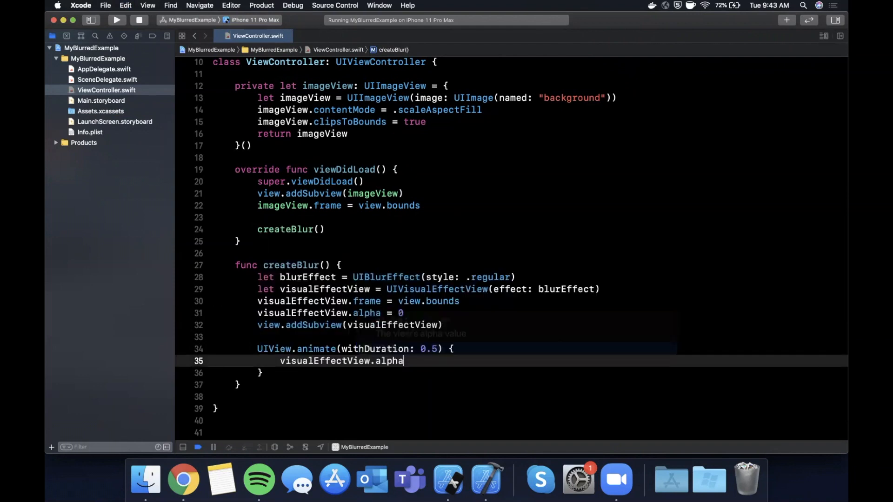
text(= 1)
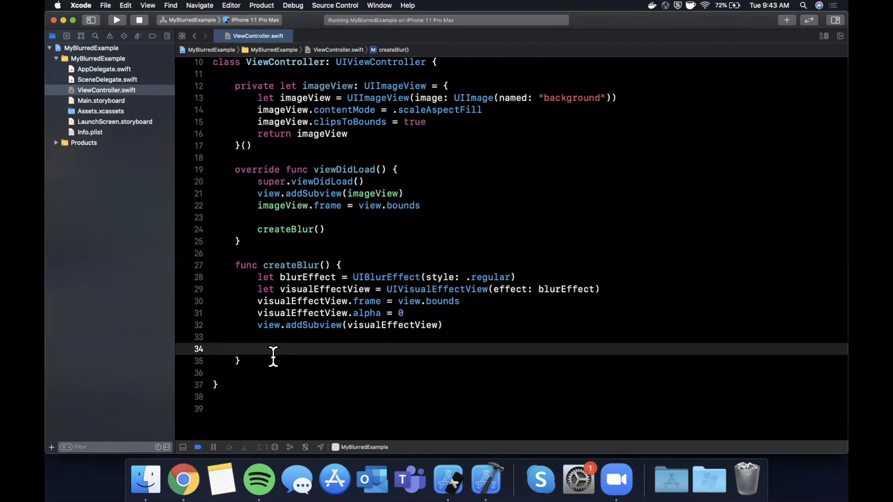
Step: Wrap the animation in DispatchQueue.main.asyncAfter(deadline: .now()+2), run it, and start typing the dark style
text(DispatchQueue.)
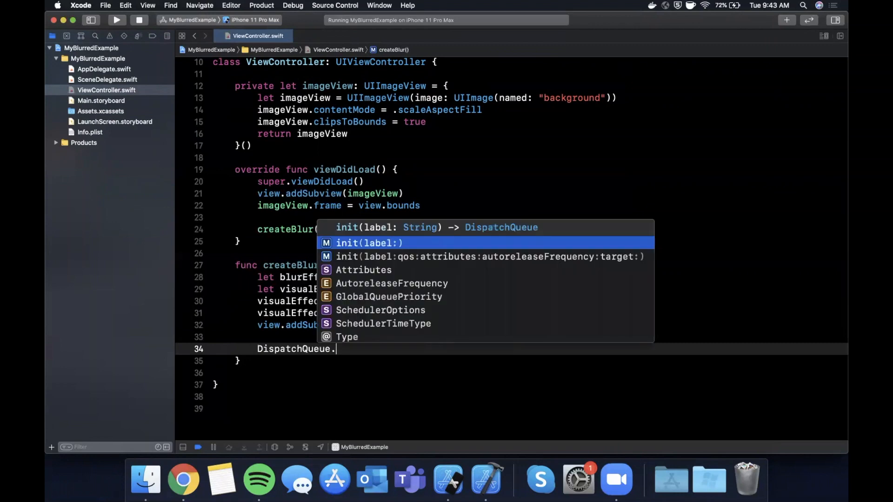
text(main.asyncAfter(deadline: DispatchTime, execute: () -> Void)
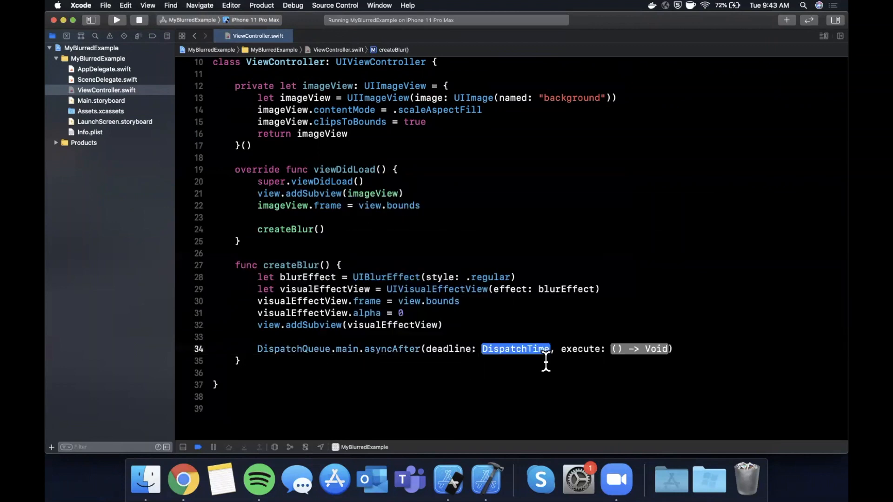
text(.now()+)
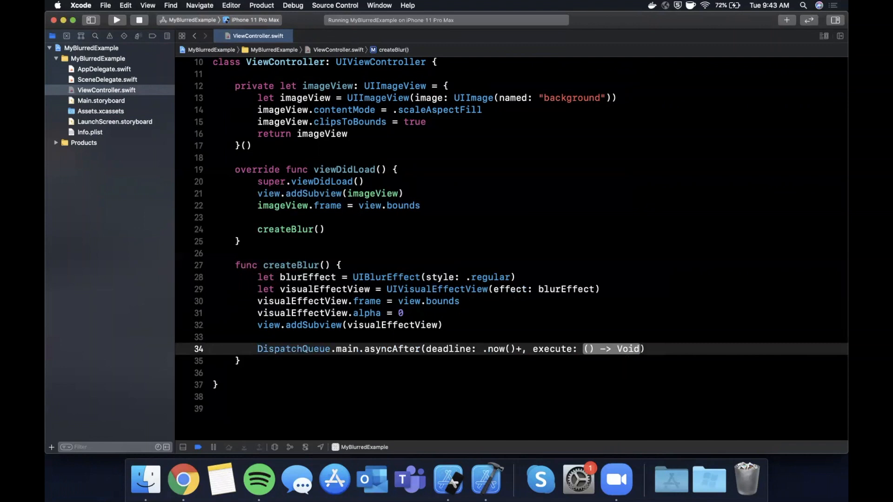
text(2))
text(visualEffectView.alpha = 1)
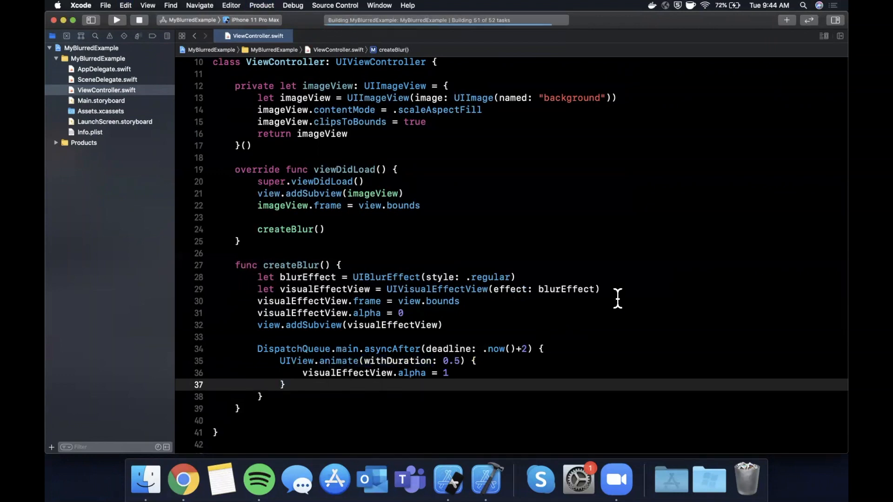
click(116, 20)
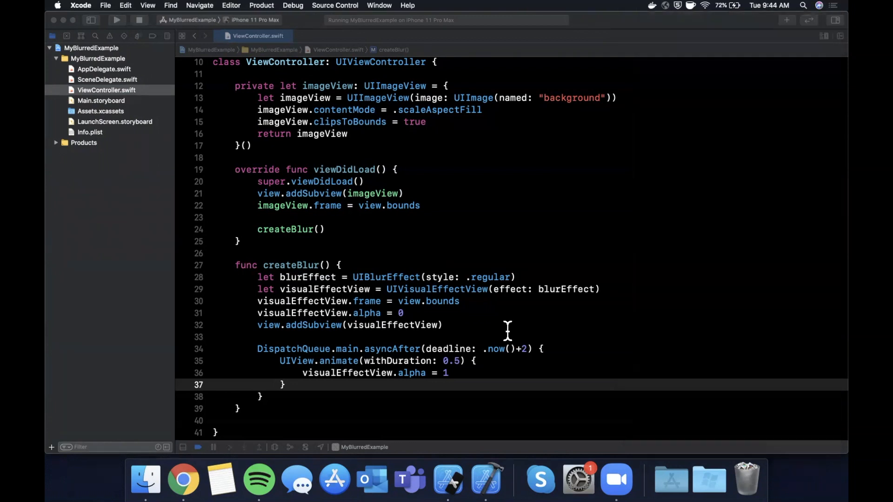
text(dark)
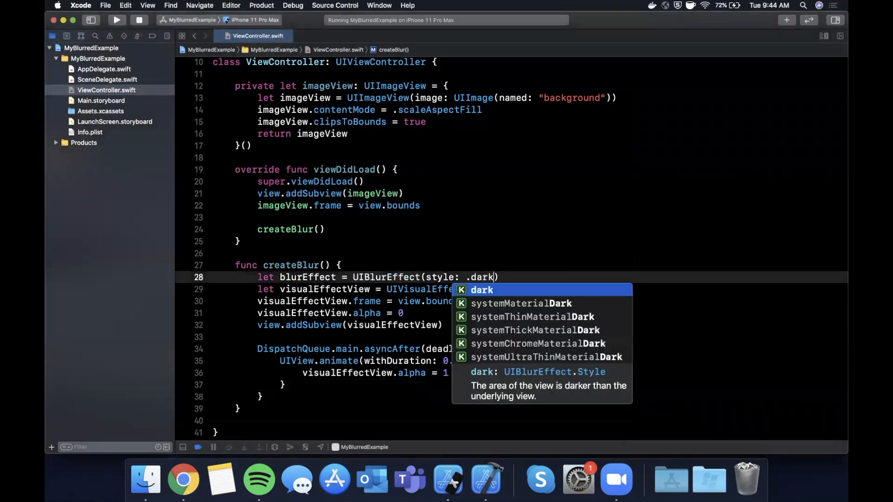
Step: Apply the .dark blur style and rerun the app in Simulator
click(116, 20)
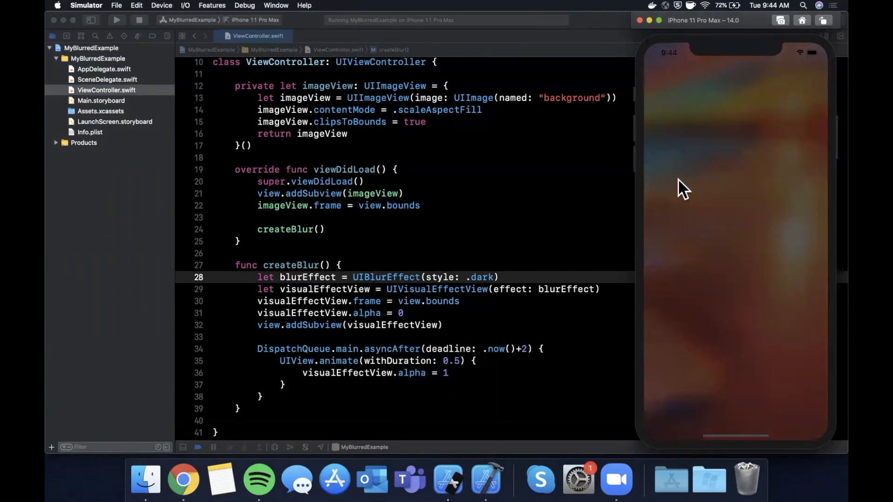
mouse_move(729, 391)
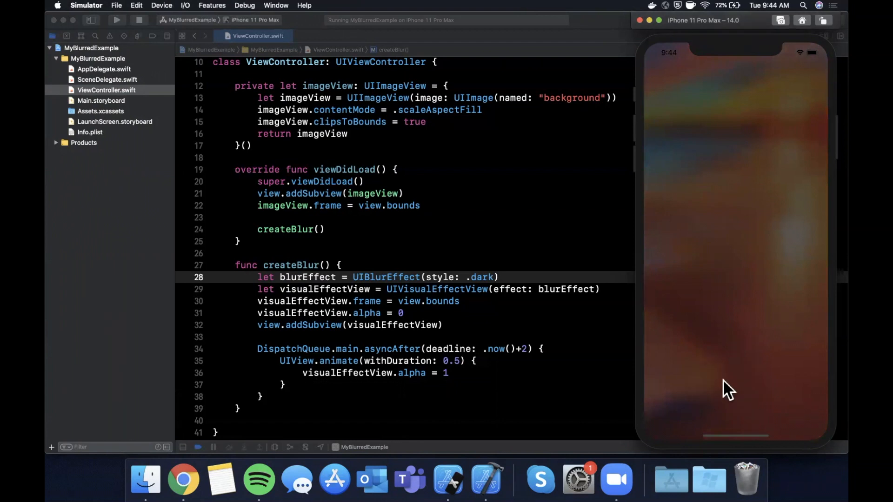
mouse_move(774, 355)
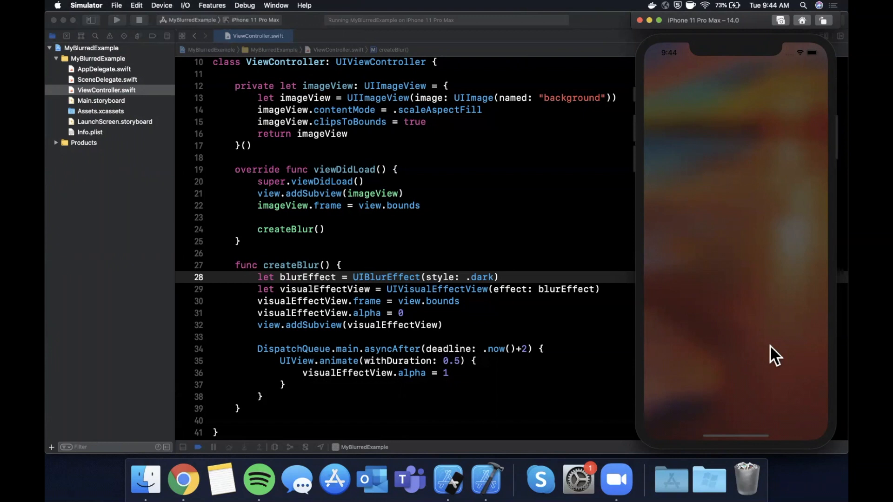
mouse_move(717, 152)
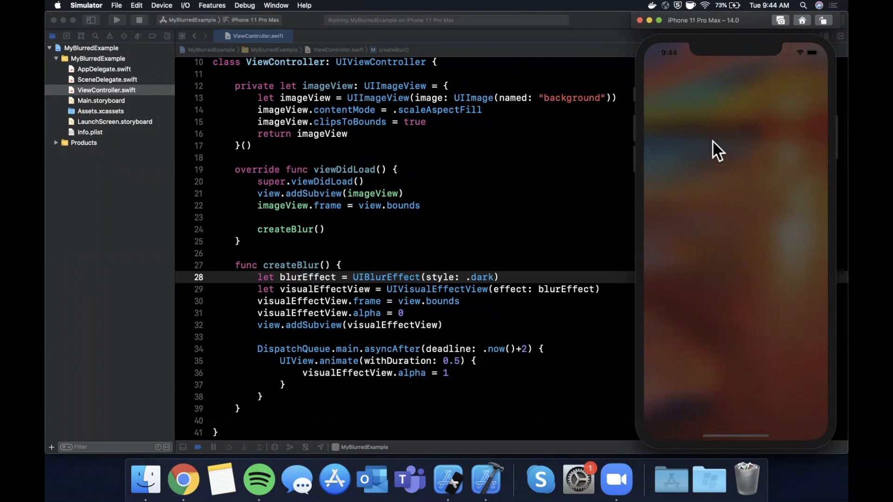
mouse_move(723, 144)
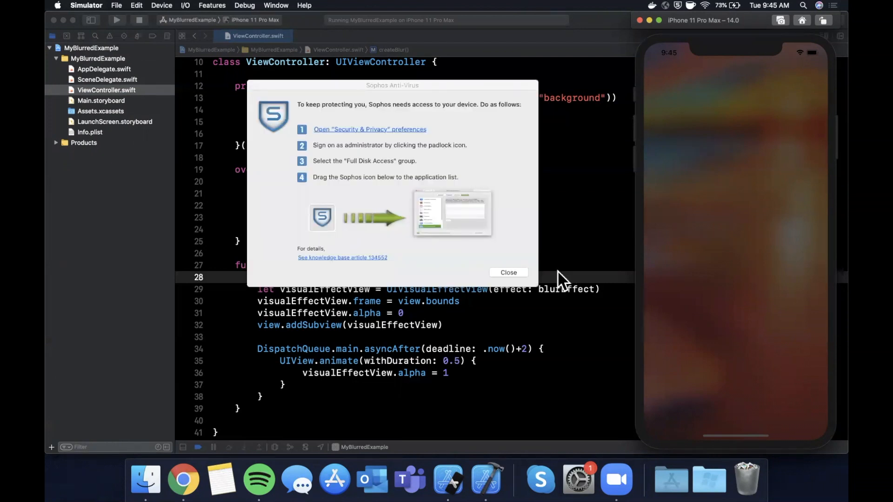
Step: Close the Sophos Anti-Virus access notice
click(506, 272)
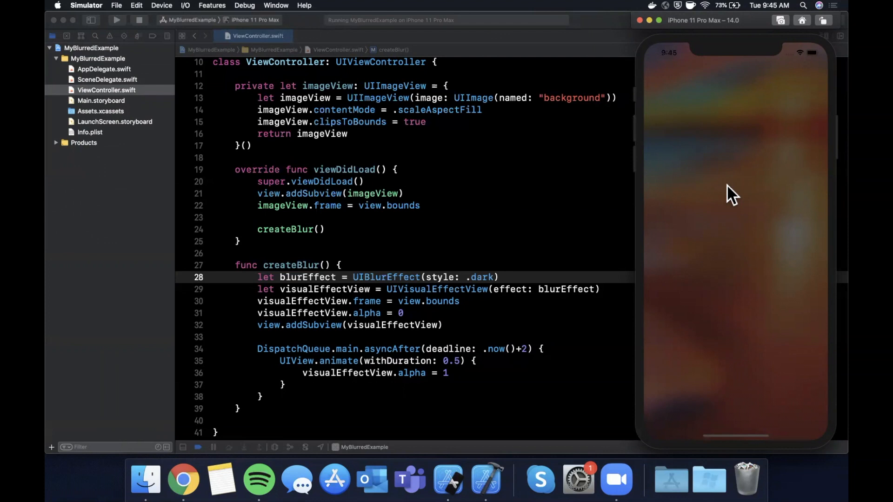
mouse_move(349, 99)
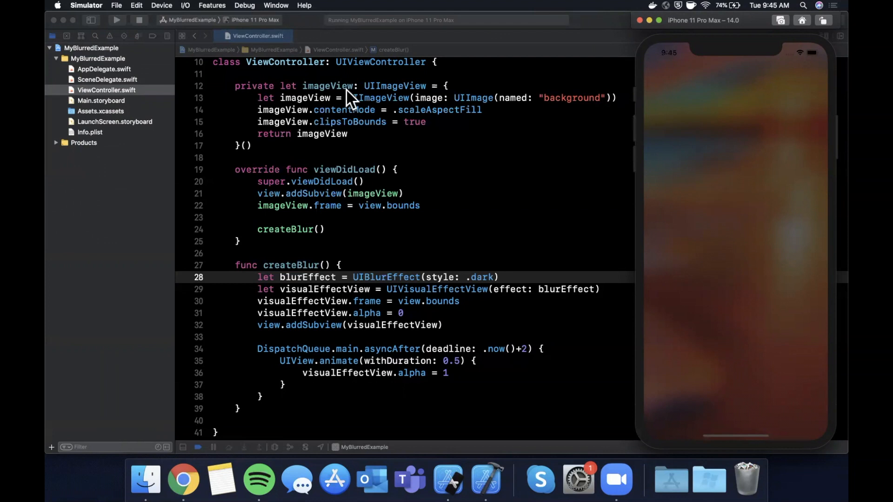